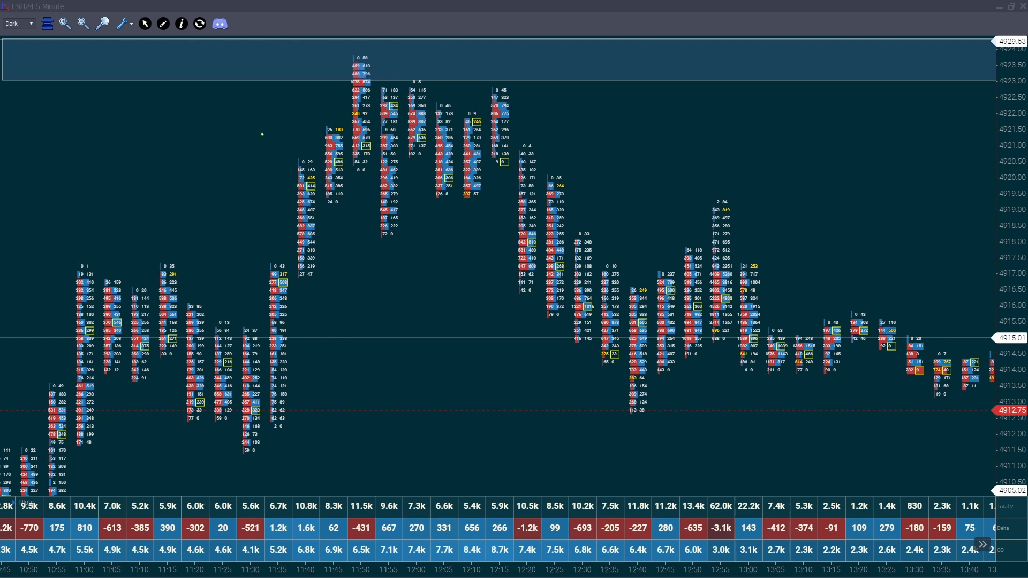
# Open a new ESH24 futures chart on CQG with the CME Indices session.
pyautogui.moveTo(262, 131); pyautogui.dragTo(272, 223)
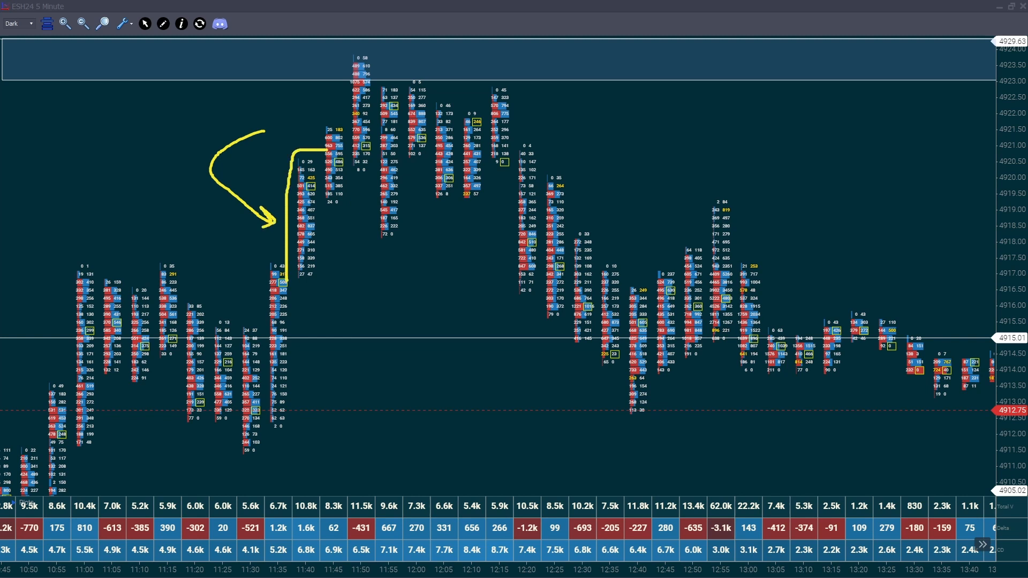
pyautogui.moveTo(289, 151); pyautogui.dragTo(309, 269)
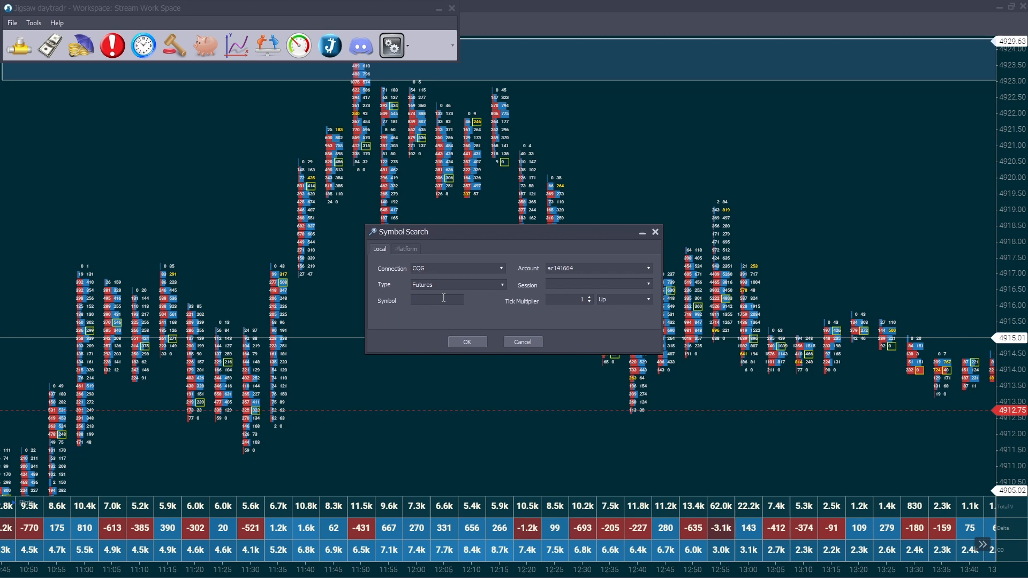
pyautogui.write('es')
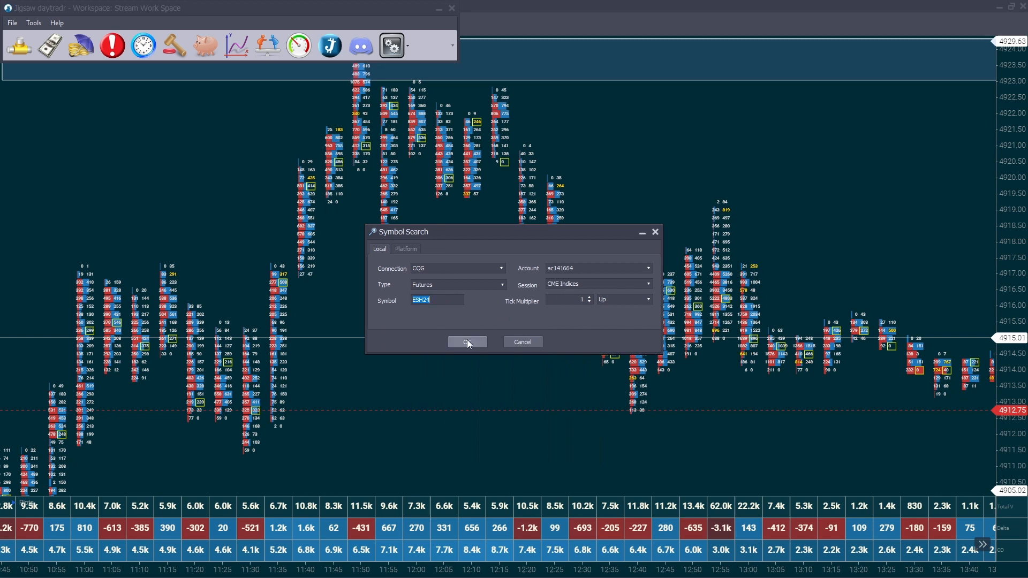
pyautogui.click(468, 342)
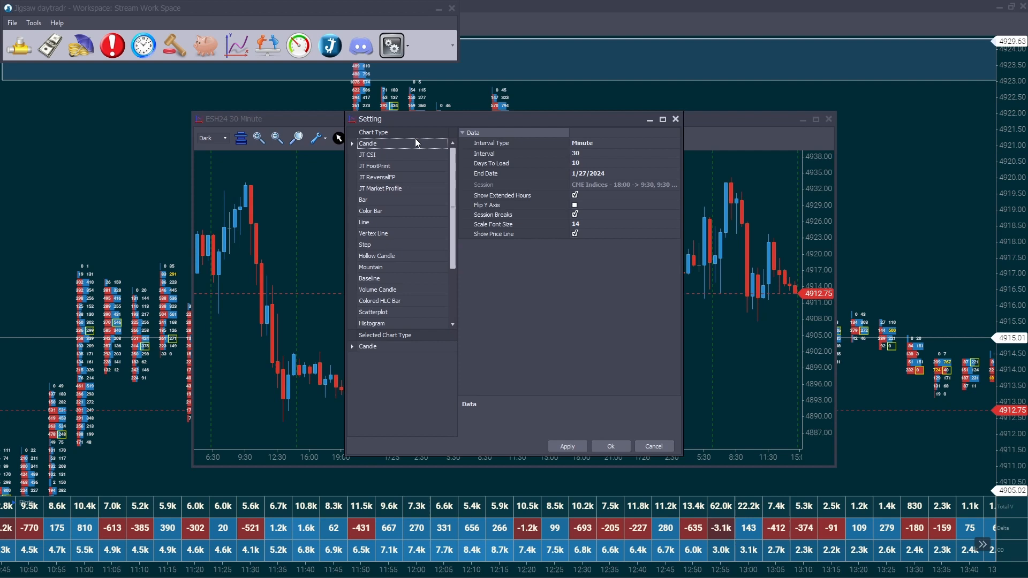
# Make the ESH24 chart a JT FootPrint with 5-minute interval and 2 days loaded.
pyautogui.moveTo(369, 119); pyautogui.dragTo(447, 236)
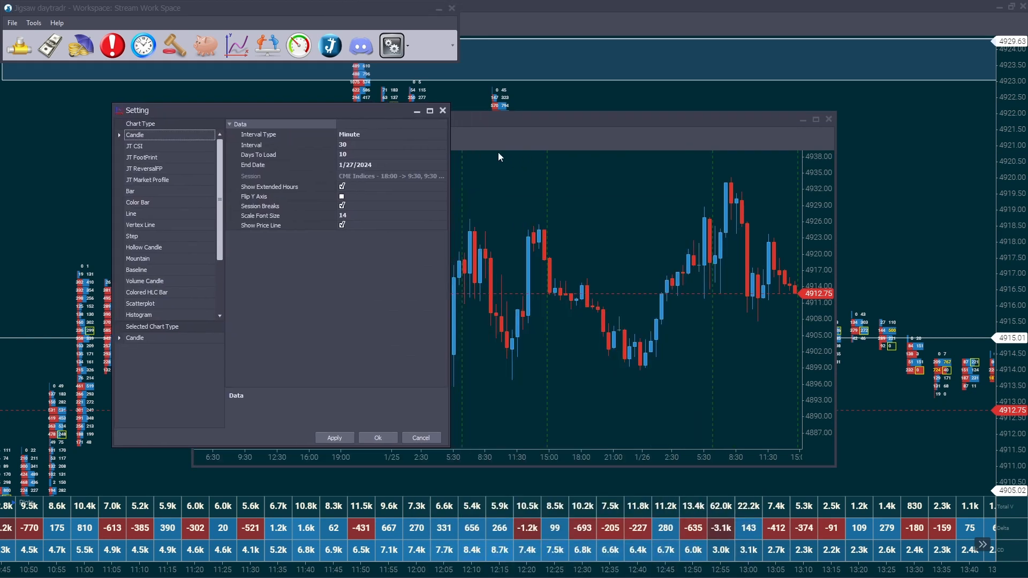
pyautogui.click(142, 157)
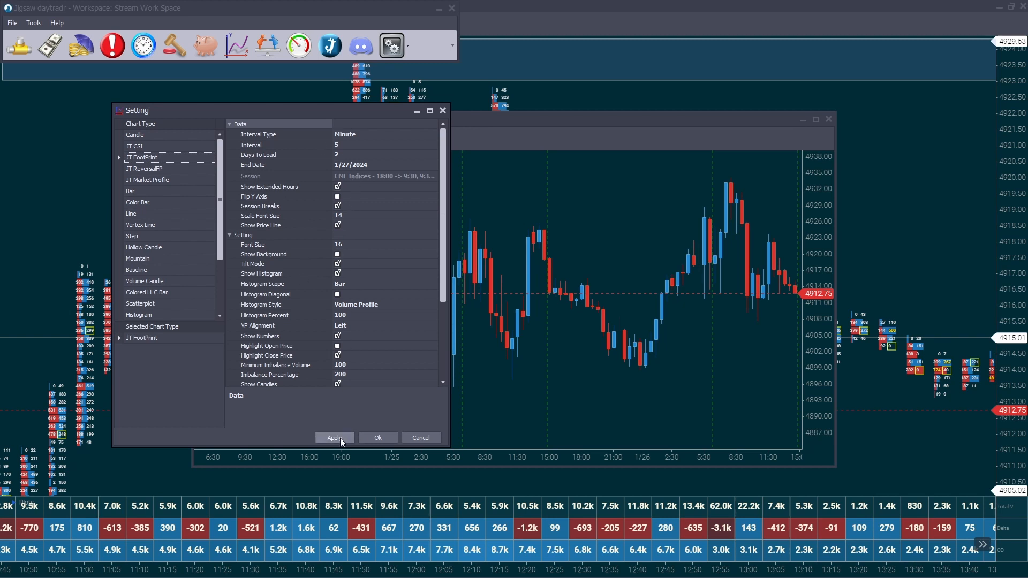
pyautogui.click(334, 438)
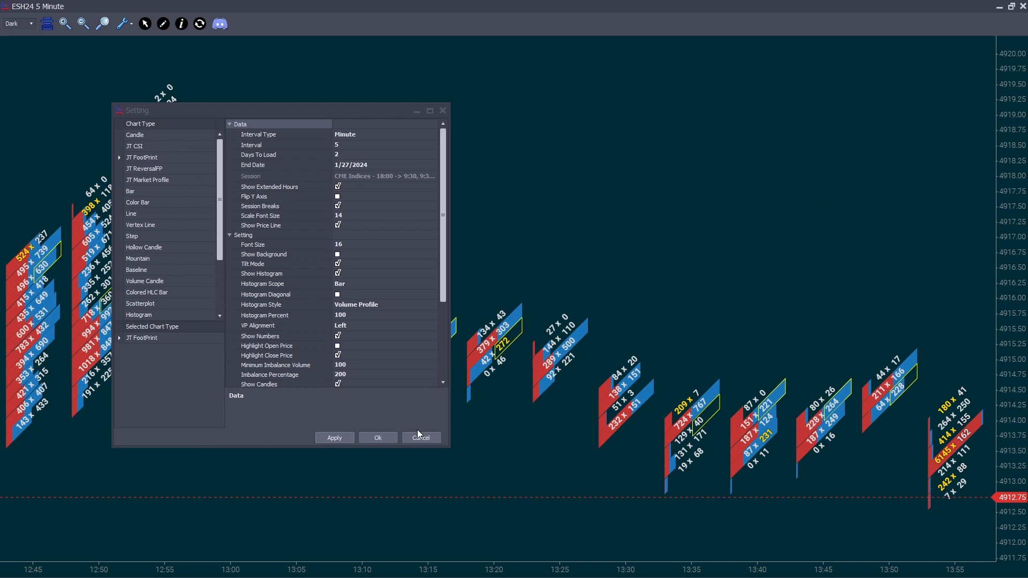
pyautogui.click(421, 437)
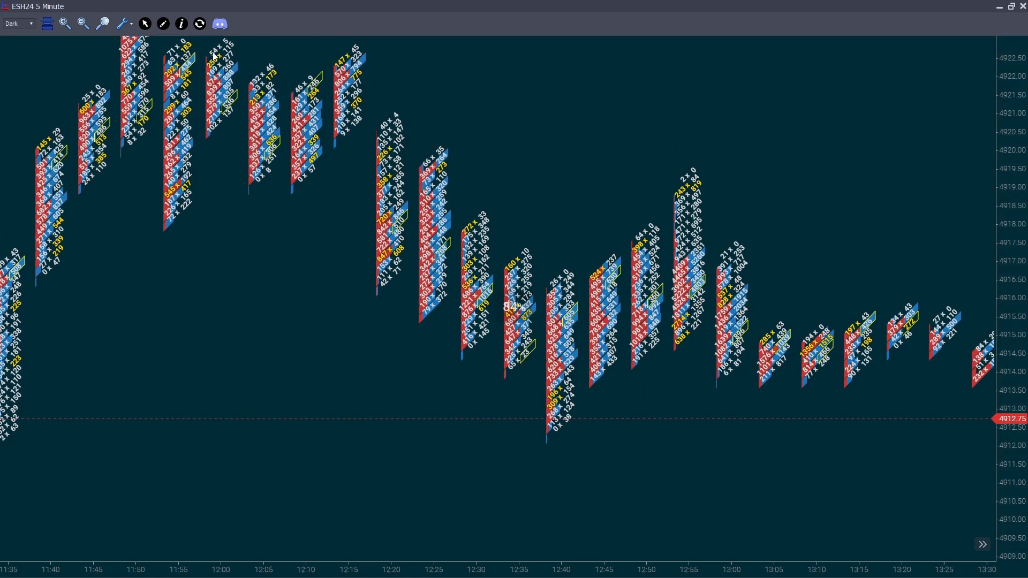
# Turn off Tilt Mode and set minimum imbalance volume 150 and imbalance percentage 300.
pyautogui.click(123, 24)
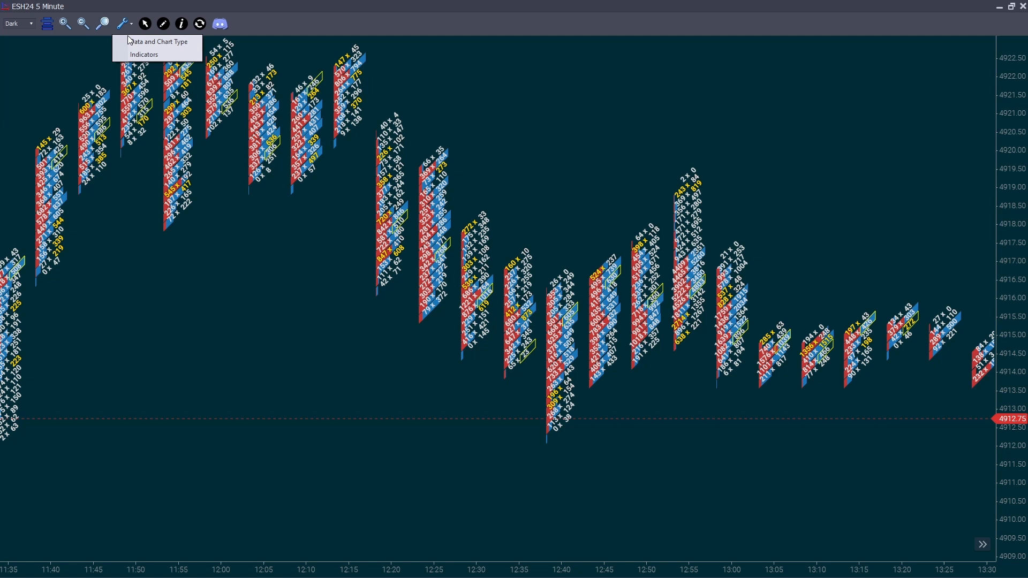
pyautogui.click(140, 42)
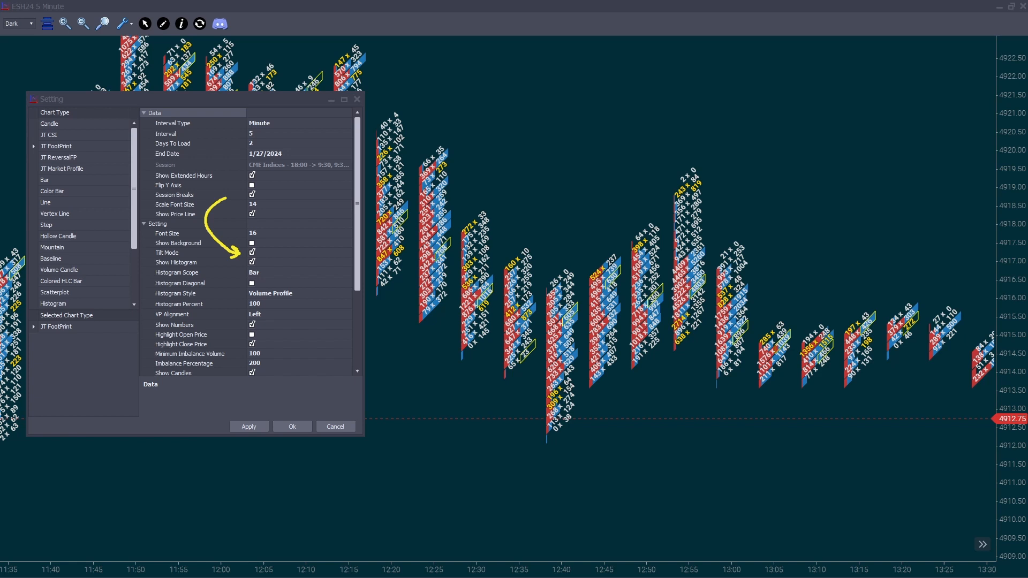
pyautogui.click(167, 253)
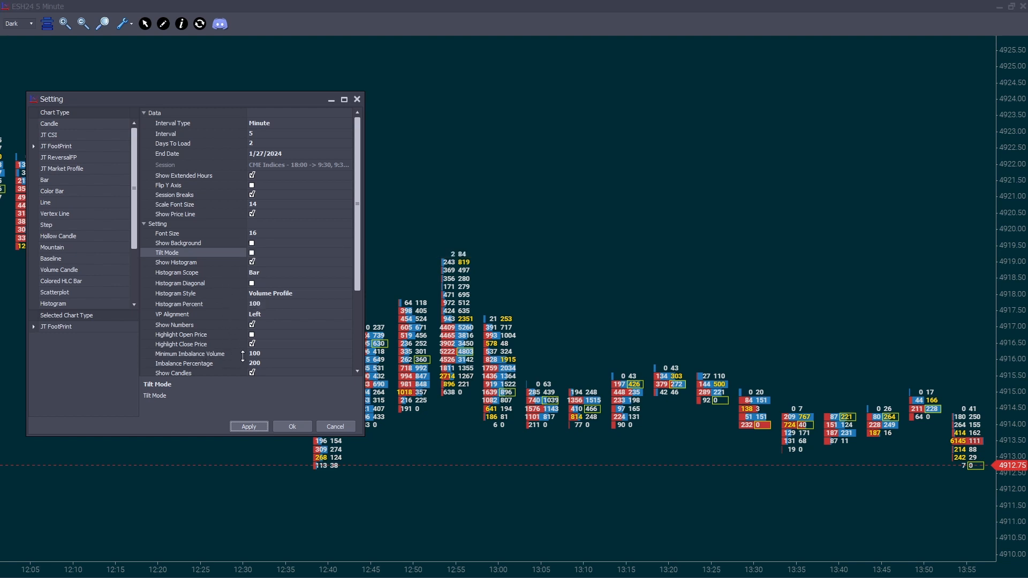
pyautogui.moveTo(274, 357)
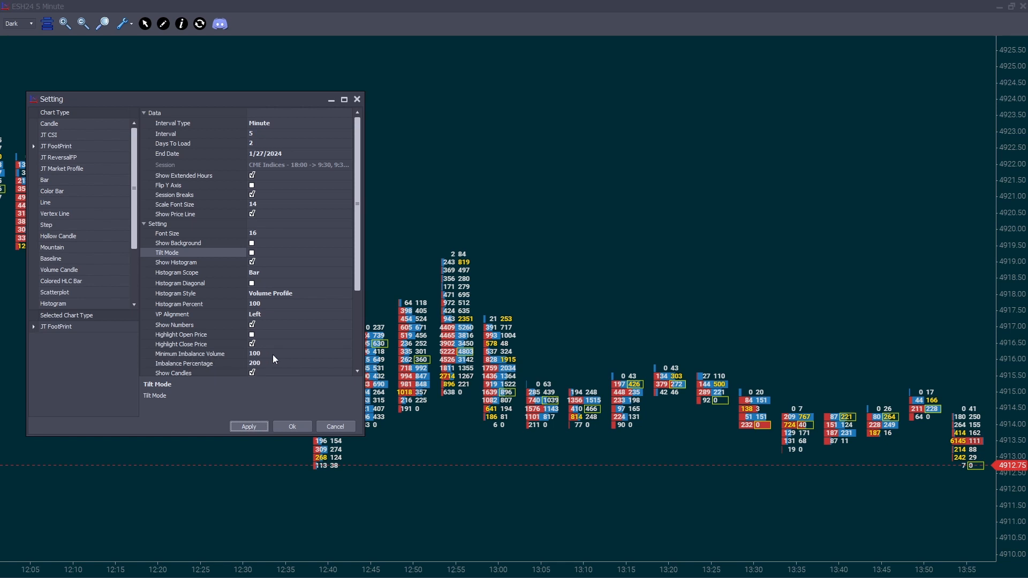
pyautogui.click(274, 354)
pyautogui.write('150')
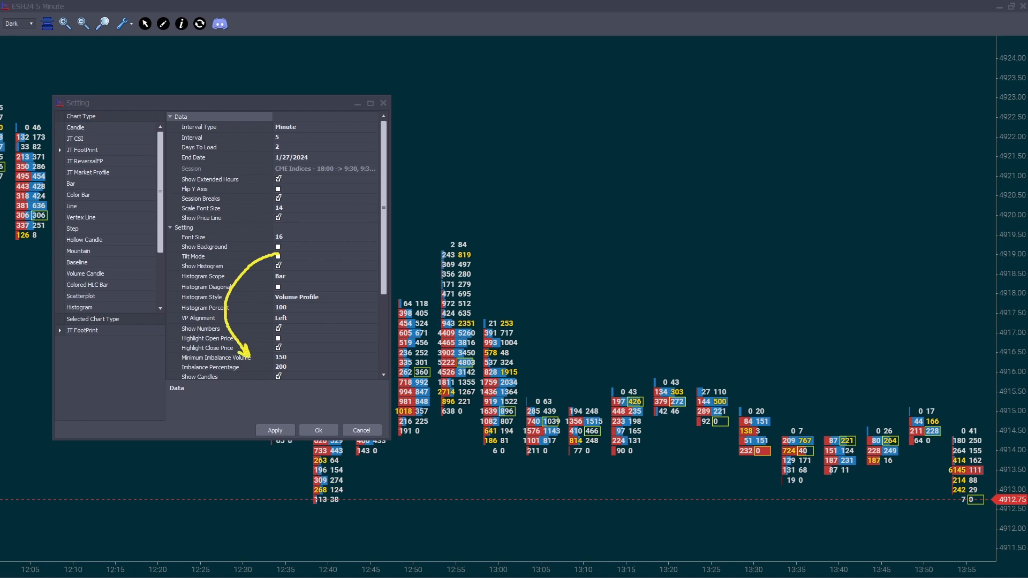
pyautogui.click(278, 347)
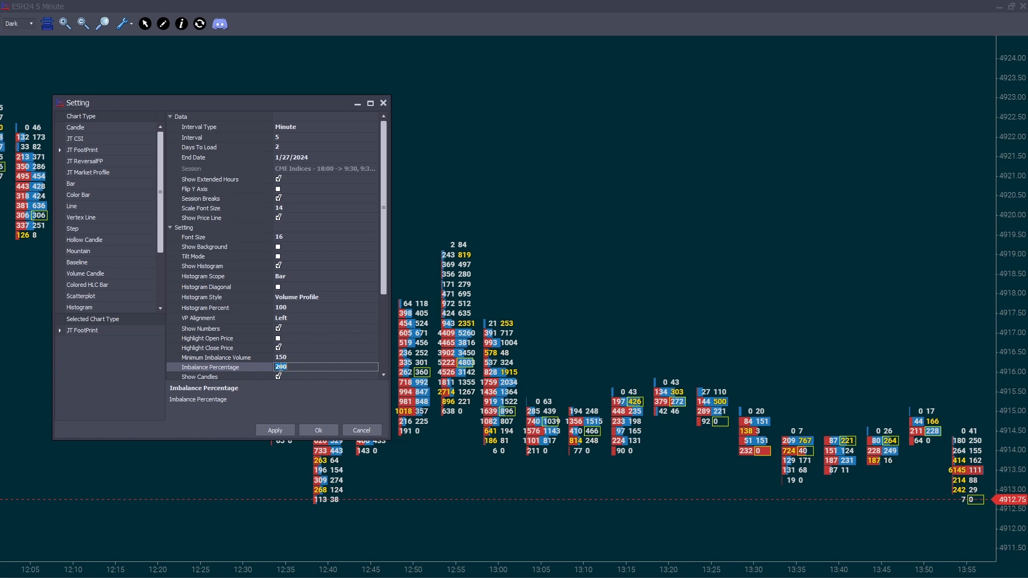
pyautogui.write('300')
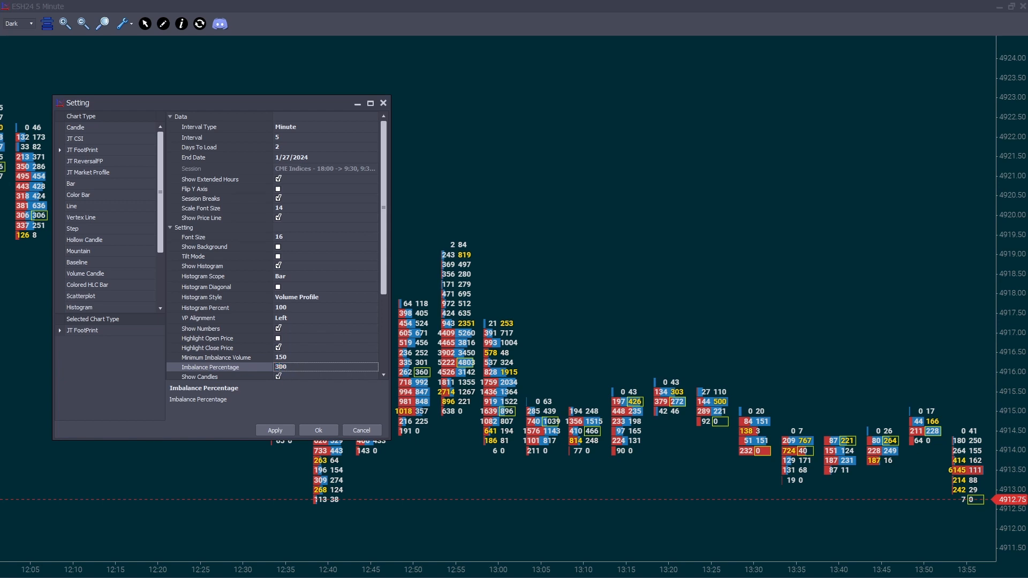
pyautogui.click(275, 430)
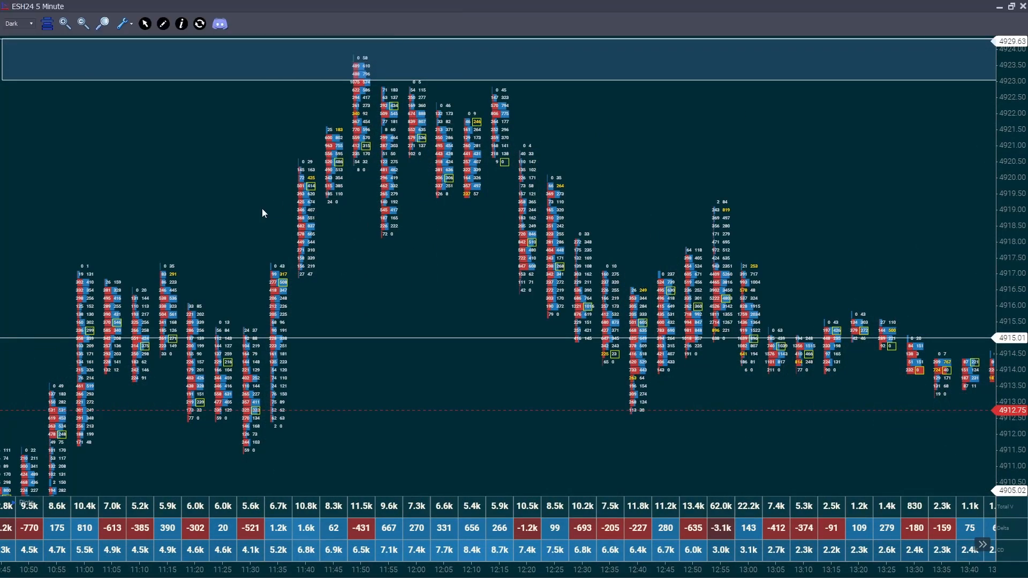
pyautogui.moveTo(218, 178)
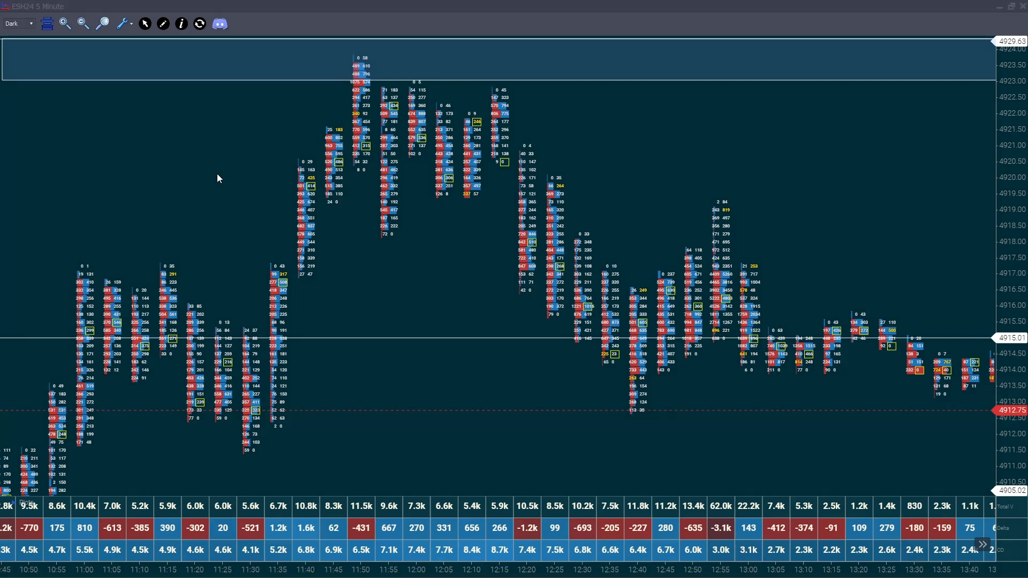
# Drag the ESH24 chart's price axis to stretch the footprint rows taller.
pyautogui.moveTo(207, 202); pyautogui.dragTo(213, 359)
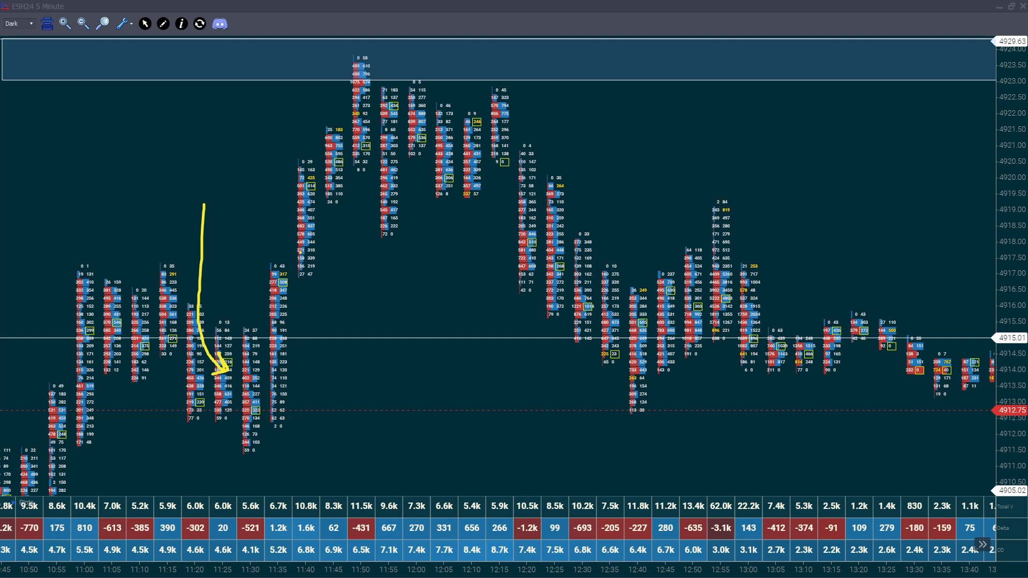
pyautogui.moveTo(261, 128); pyautogui.dragTo(289, 161)
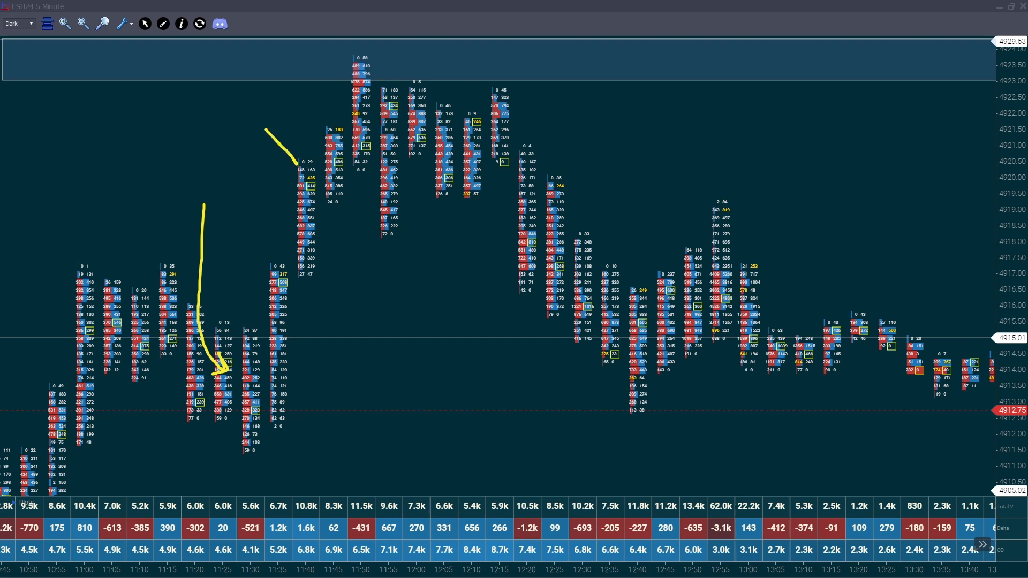
pyautogui.moveTo(266, 128); pyautogui.dragTo(302, 164)
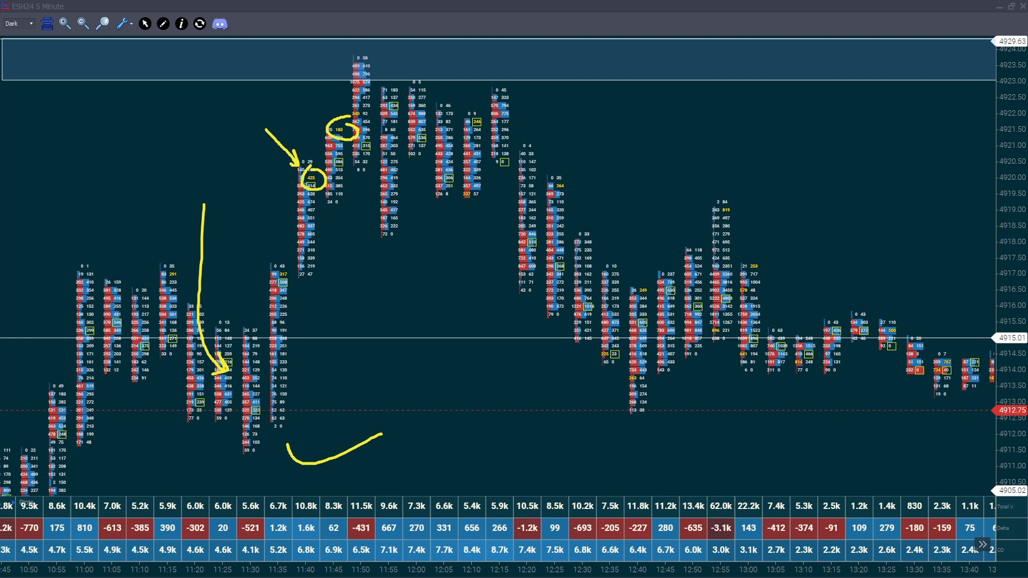
pyautogui.moveTo(367, 433); pyautogui.dragTo(282, 455)
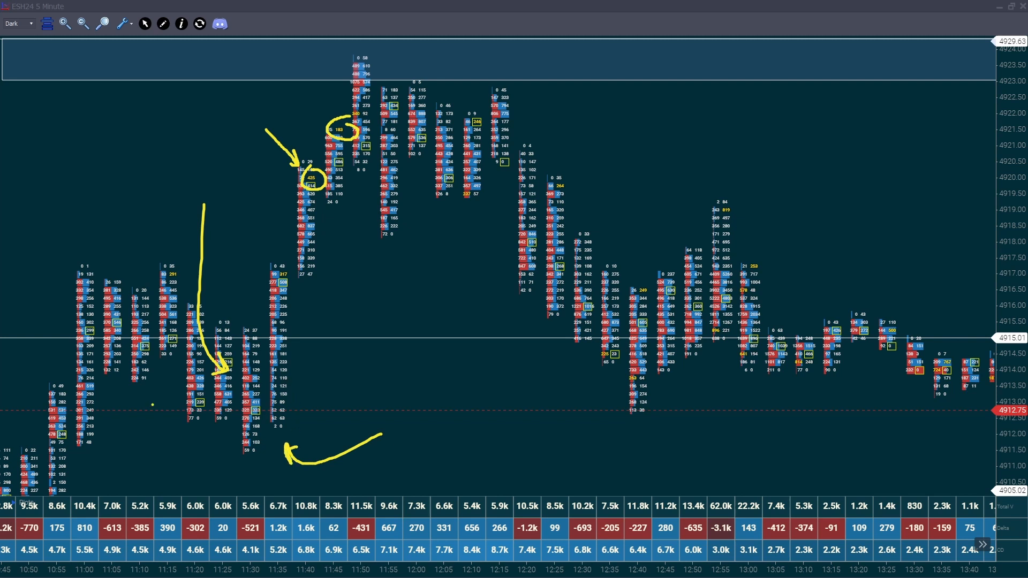
pyautogui.moveTo(173, 469); pyautogui.dragTo(115, 383)
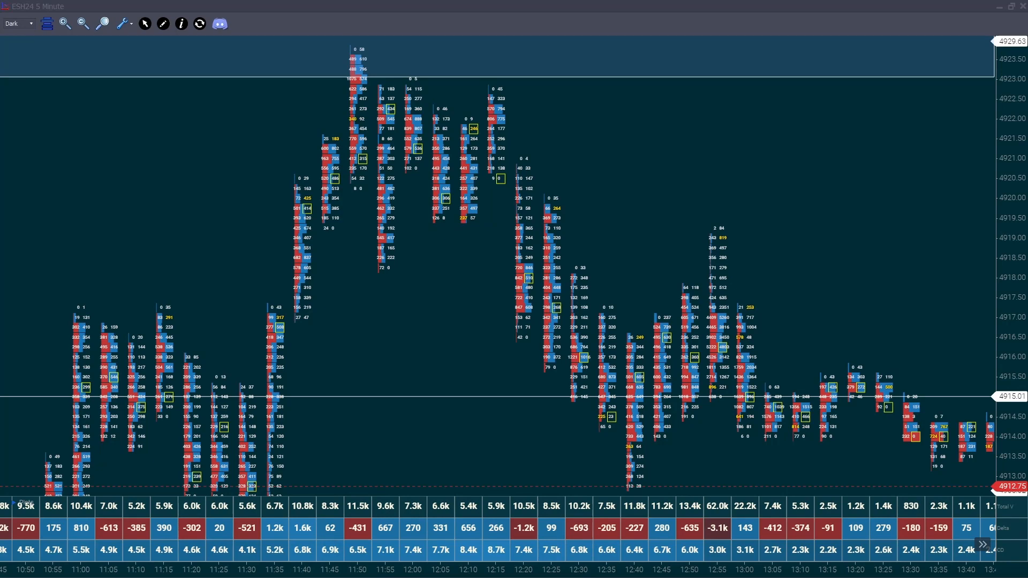
pyautogui.moveTo(455, 482); pyautogui.dragTo(502, 406)
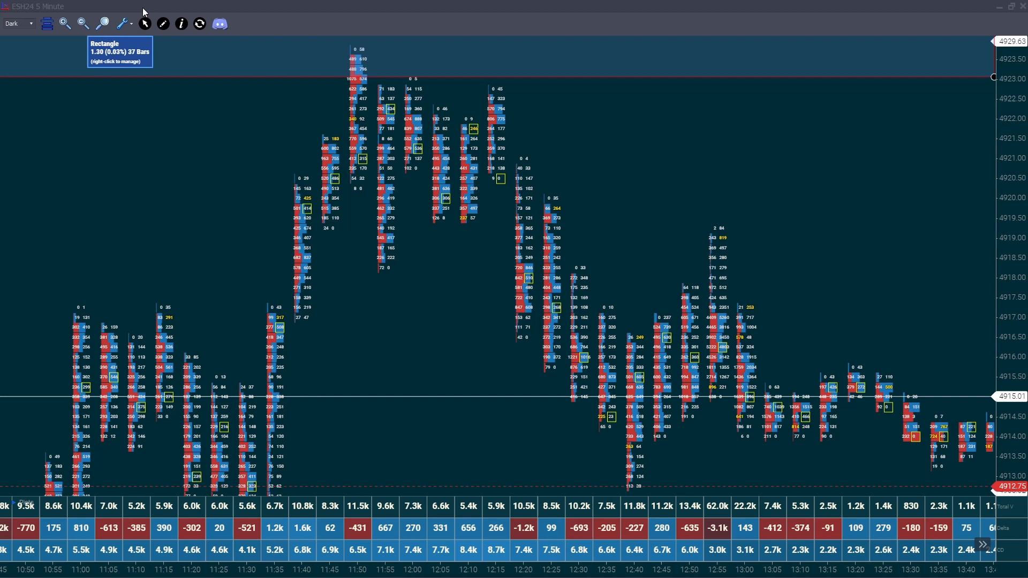
# Add JT FootPrint Stats from the wrench's Indicators settings to the ESH24 footprint chart.
pyautogui.click(124, 23)
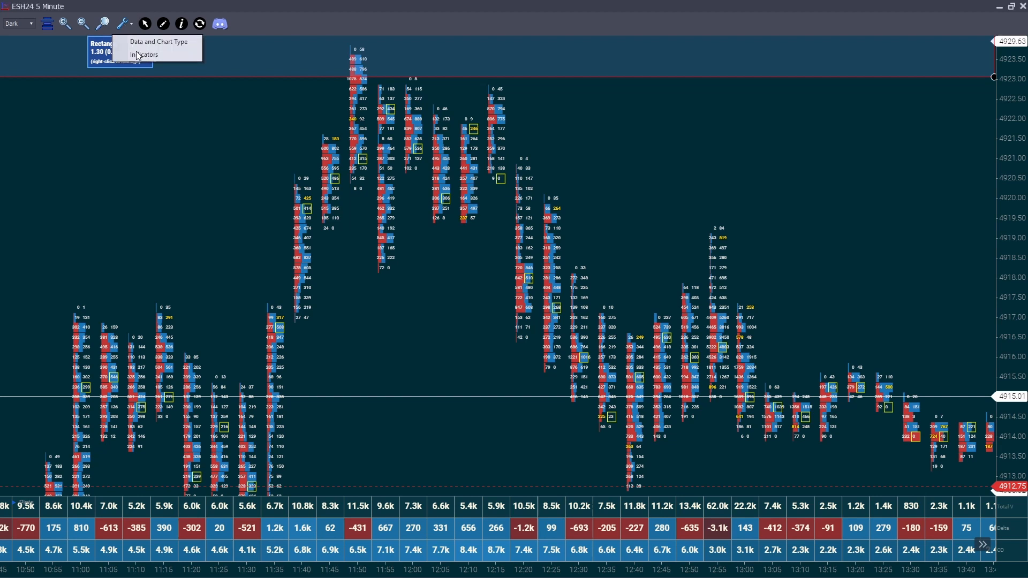
pyautogui.click(144, 54)
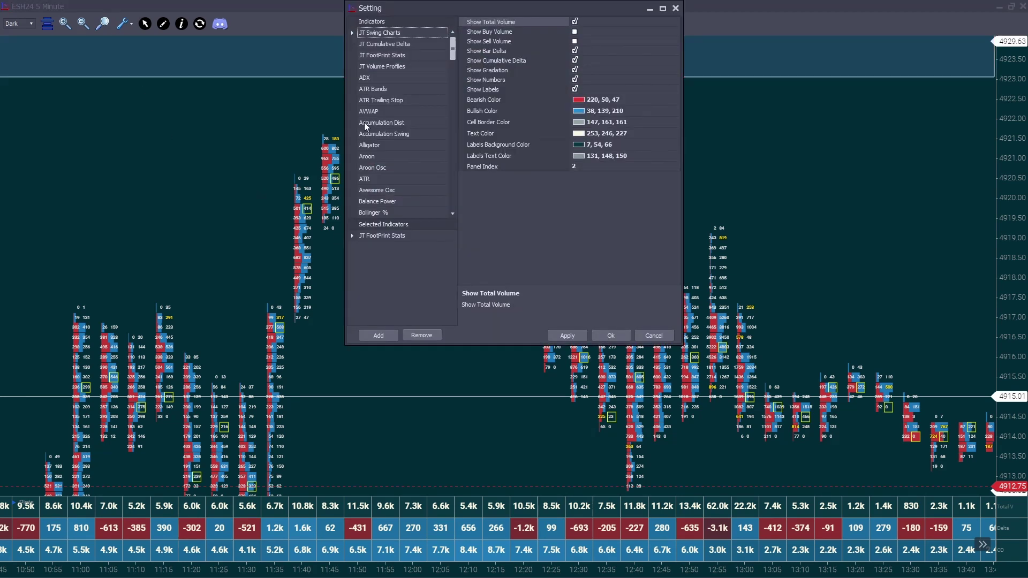
pyautogui.click(381, 55)
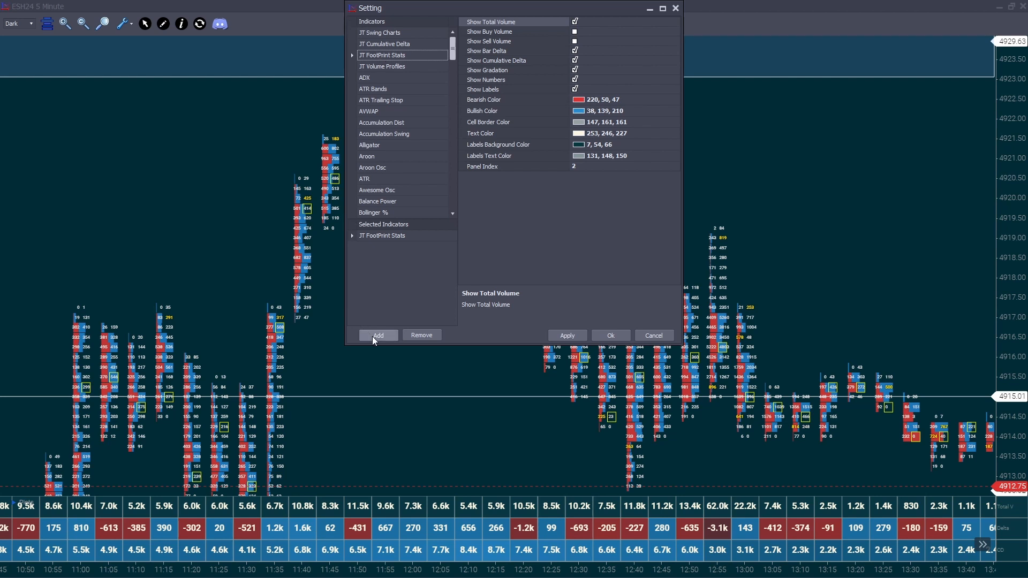
pyautogui.click(391, 235)
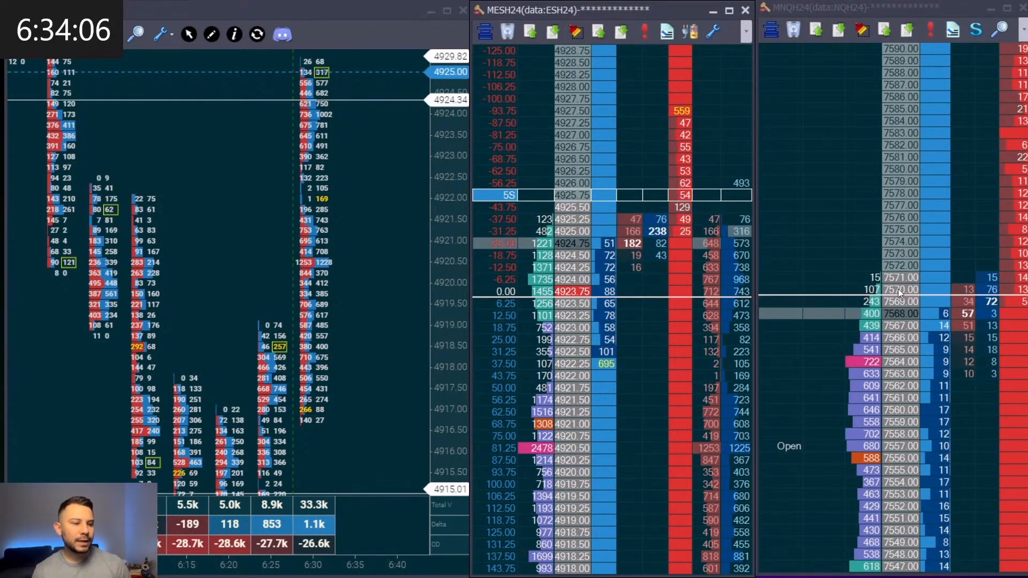
pyautogui.moveTo(858, 29)
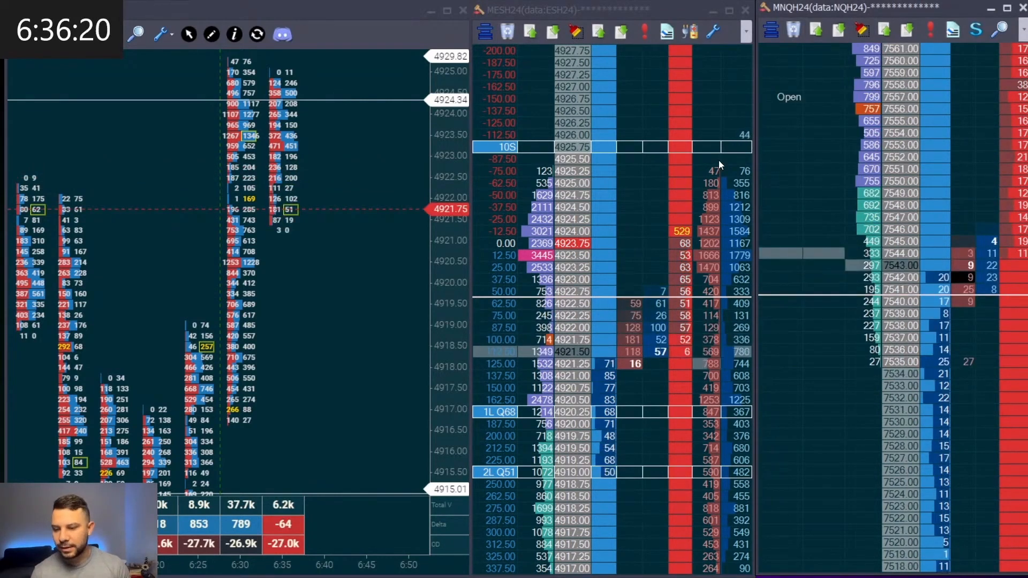
pyautogui.moveTo(575, 31)
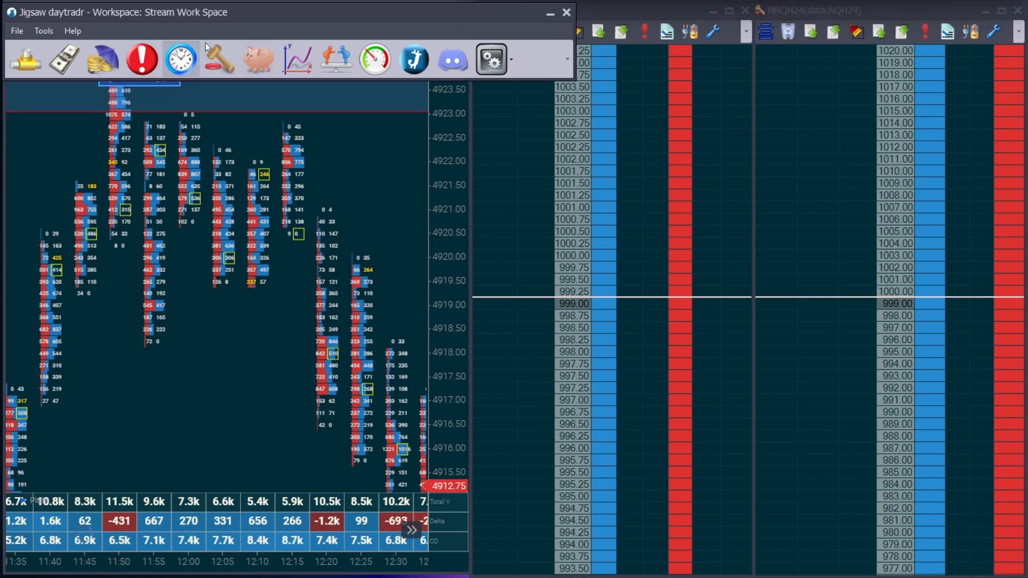
pyautogui.moveTo(217, 63)
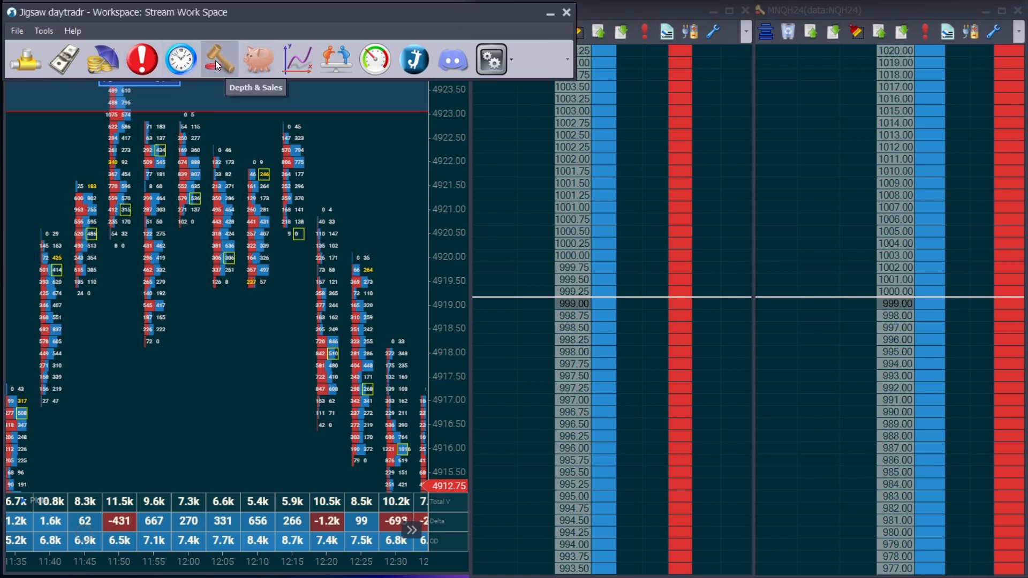
# Open a CQG Depth & Sales ladder for ESH24, cross-trading MESH24.
pyautogui.click(219, 59)
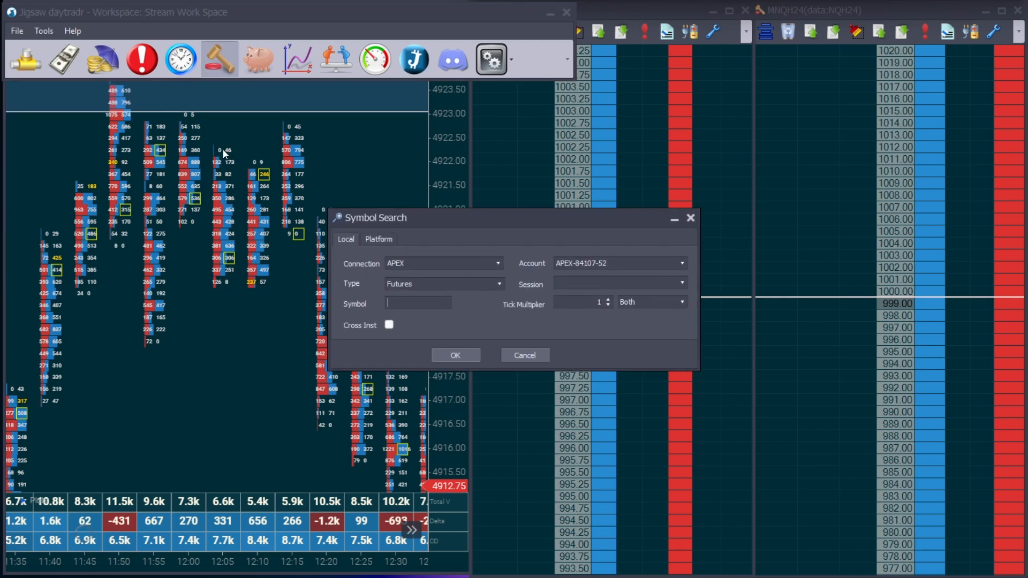
pyautogui.click(497, 263)
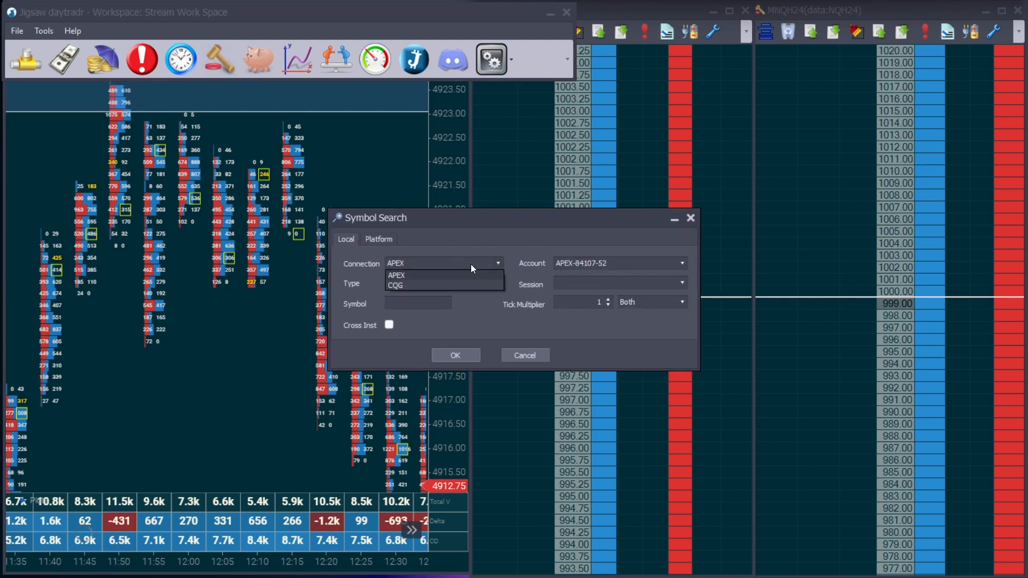
pyautogui.click(395, 285)
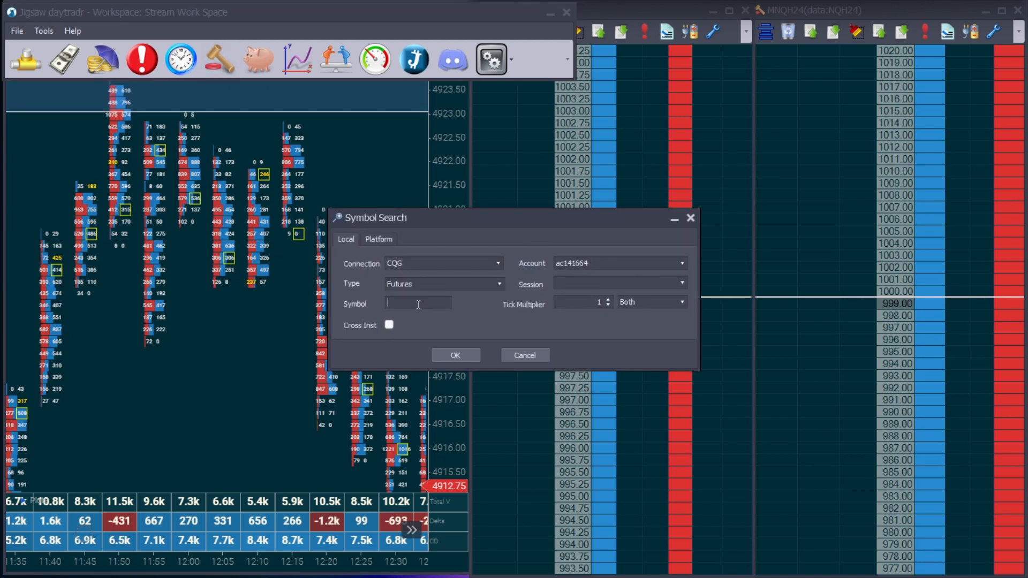
pyautogui.write('e')
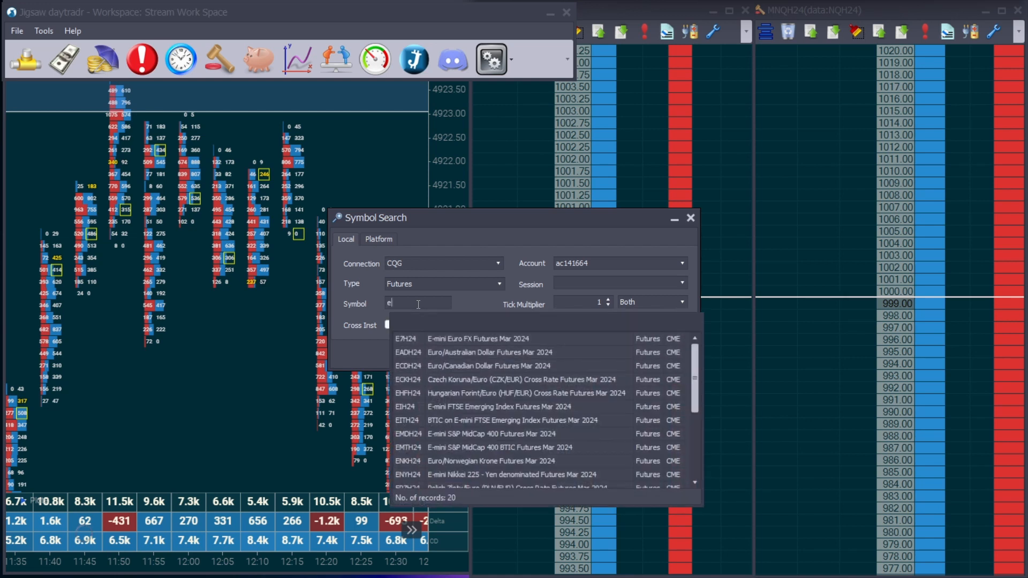
pyautogui.write('s')
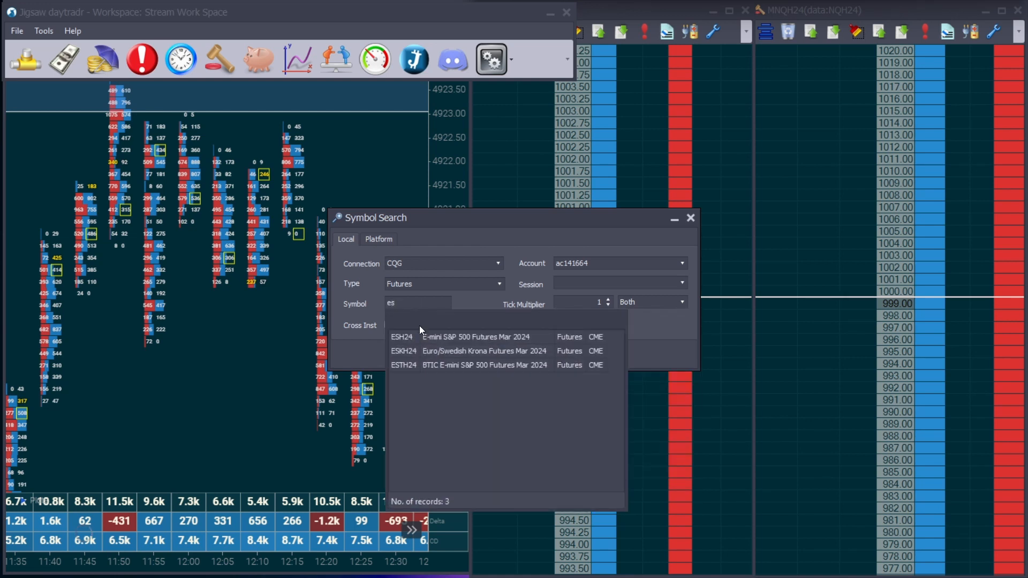
pyautogui.click(402, 337)
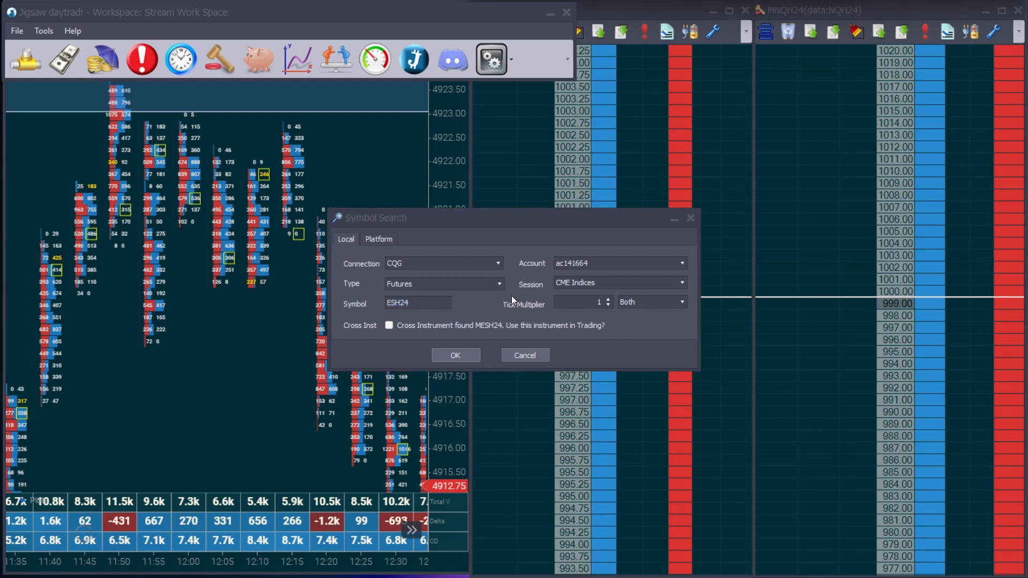
pyautogui.moveTo(493, 304)
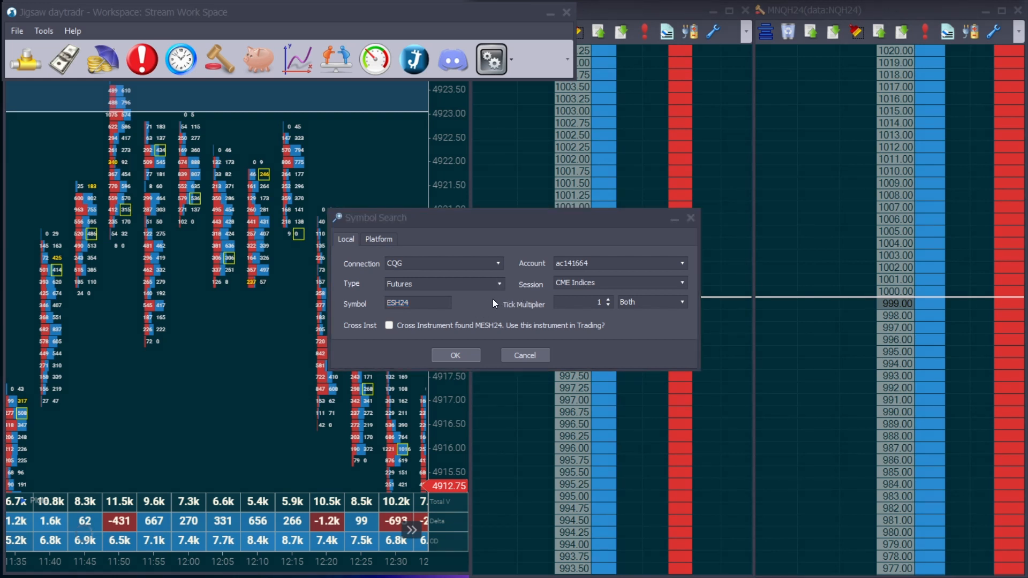
pyautogui.moveTo(489, 333)
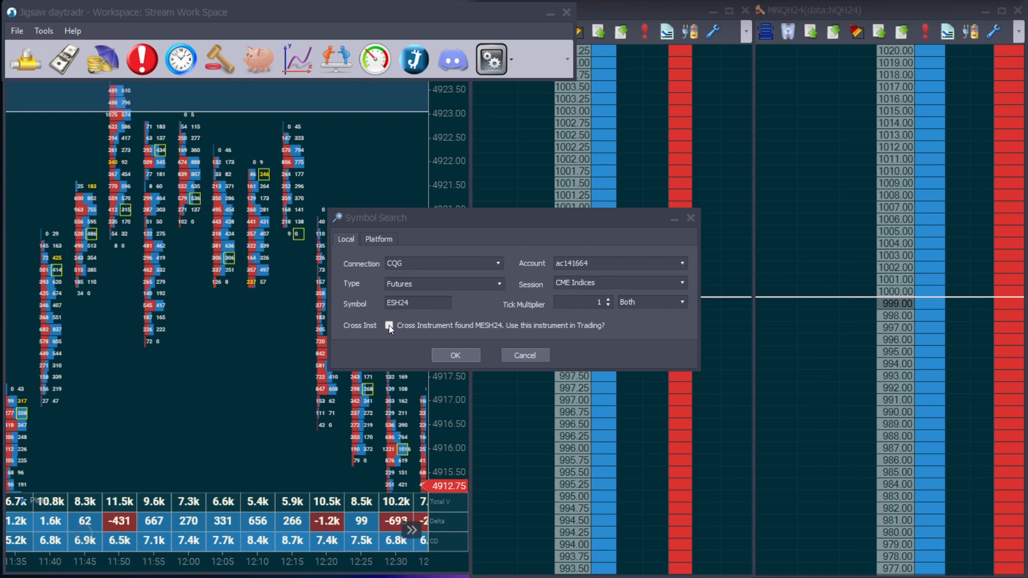
pyautogui.click(389, 325)
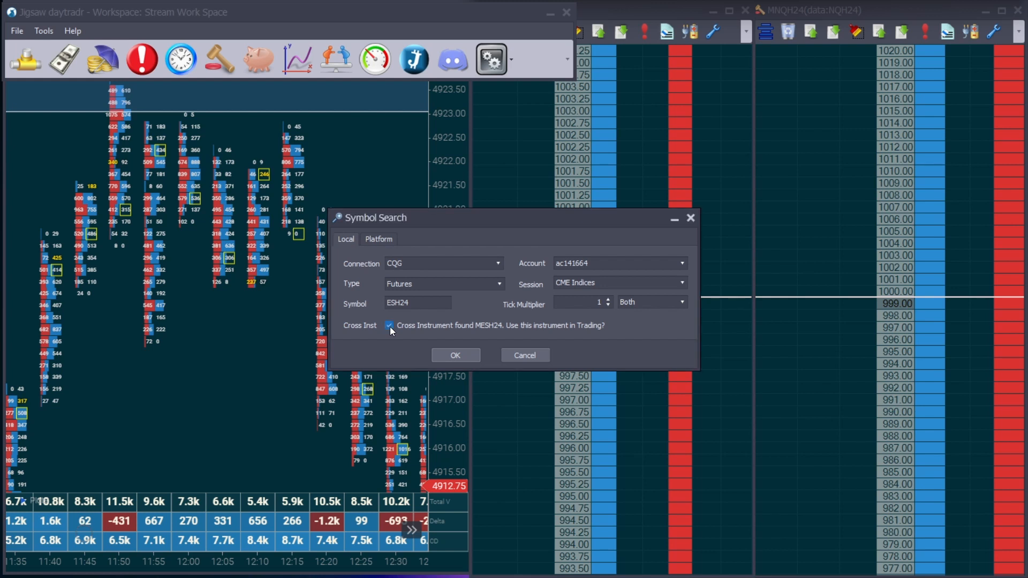
pyautogui.moveTo(426, 340)
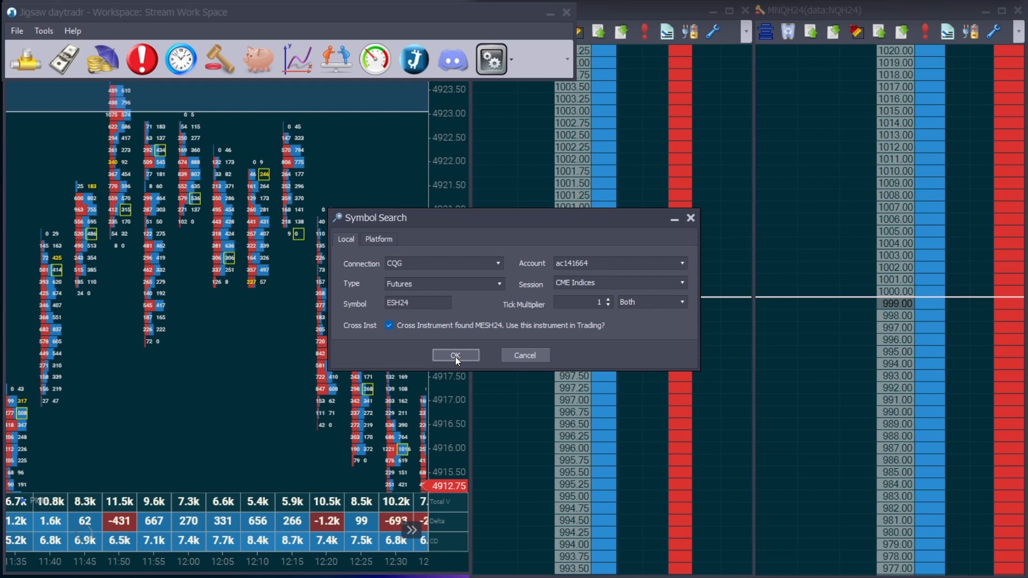
pyautogui.click(455, 355)
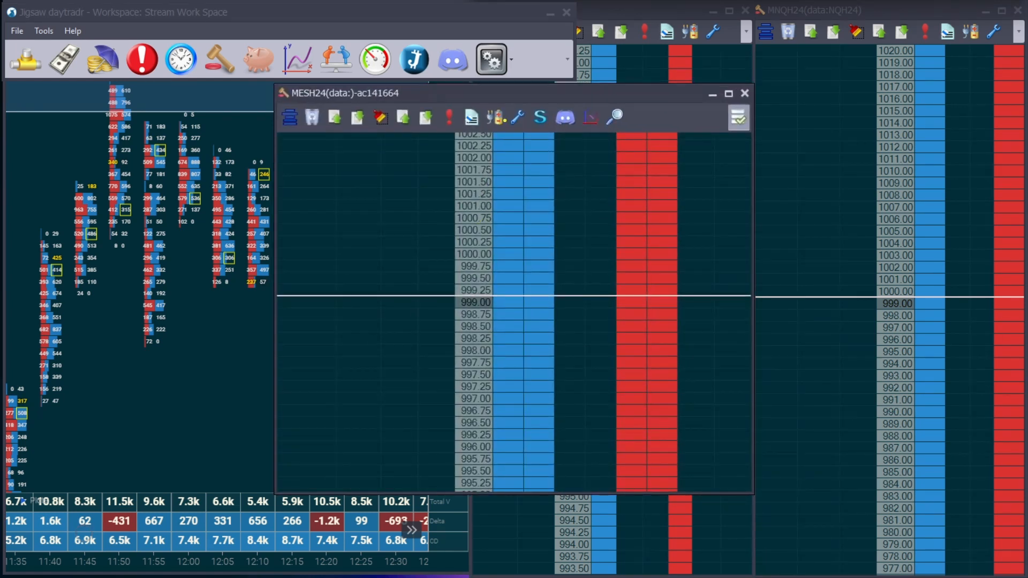
# Reposition and resize the MESH24 ladder, lower its auto-center ticks, and close its settings.
pyautogui.moveTo(360, 93); pyautogui.dragTo(462, 87)
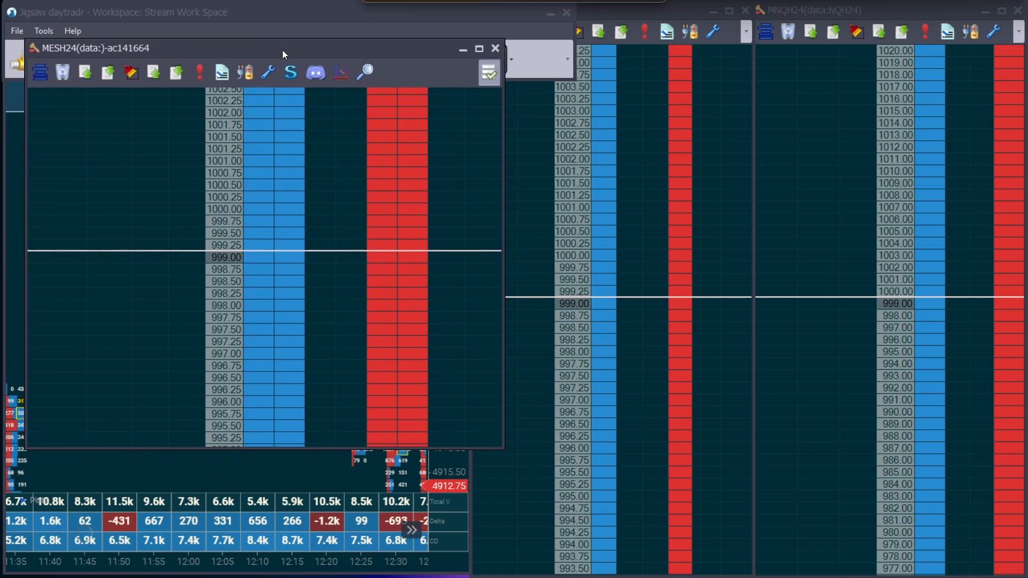
pyautogui.moveTo(267, 73)
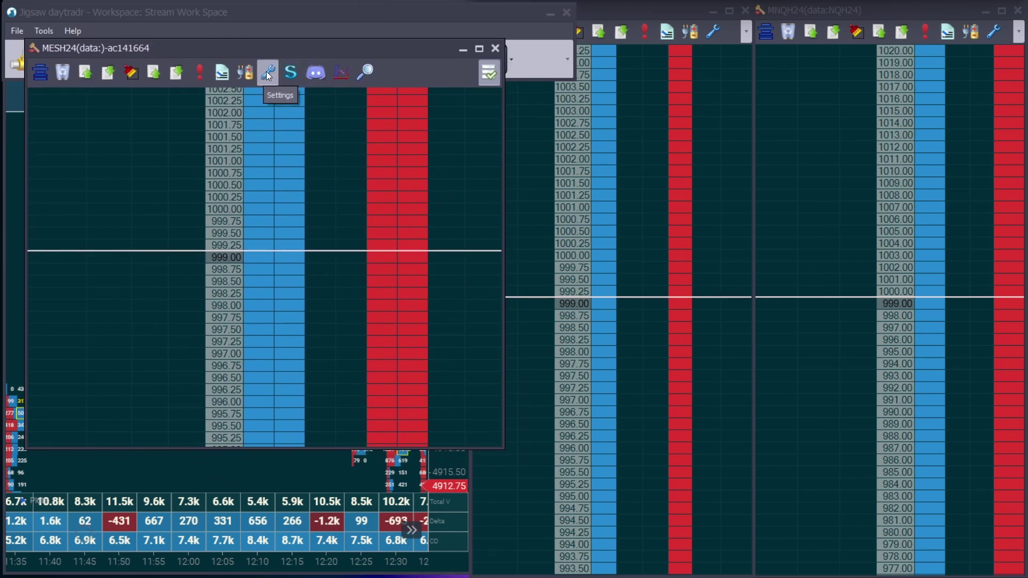
pyautogui.click(268, 72)
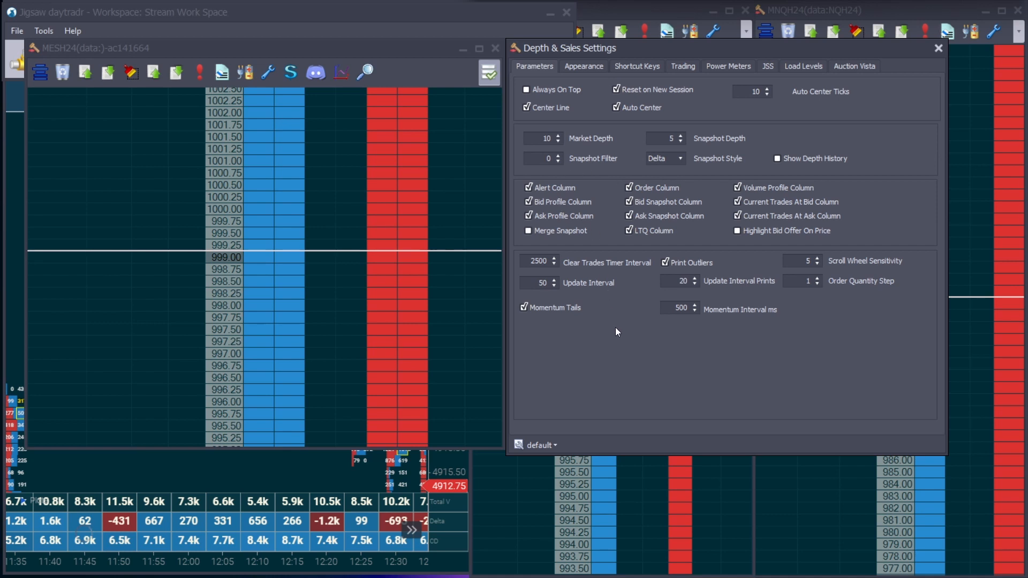
pyautogui.moveTo(578, 336); pyautogui.dragTo(623, 350)
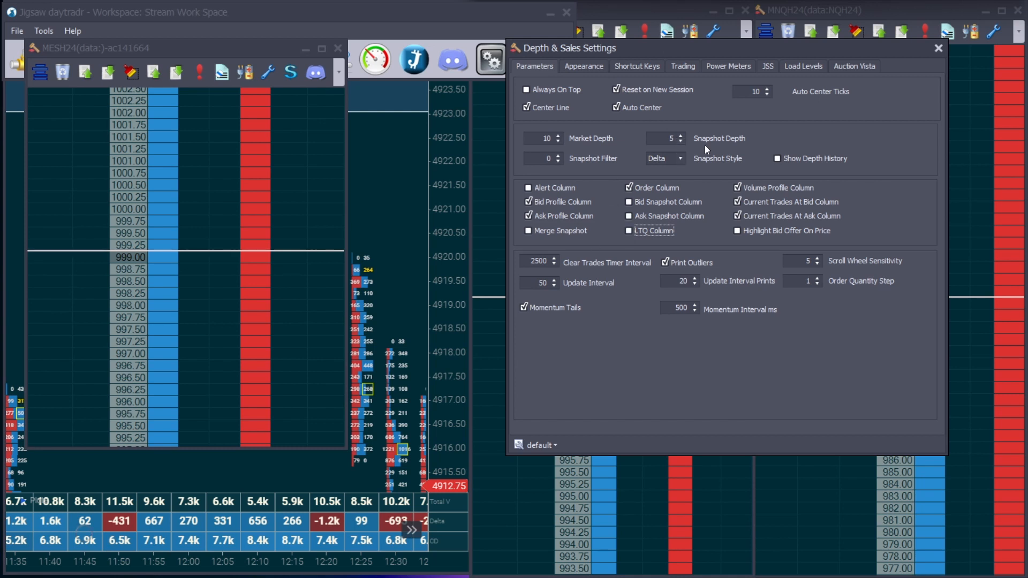
pyautogui.moveTo(780, 96)
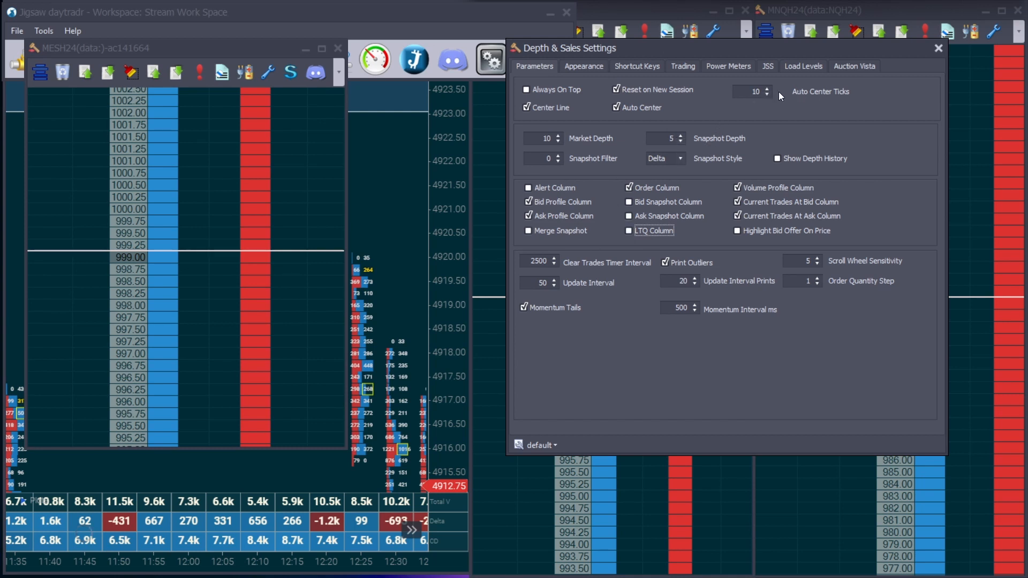
pyautogui.click(767, 95)
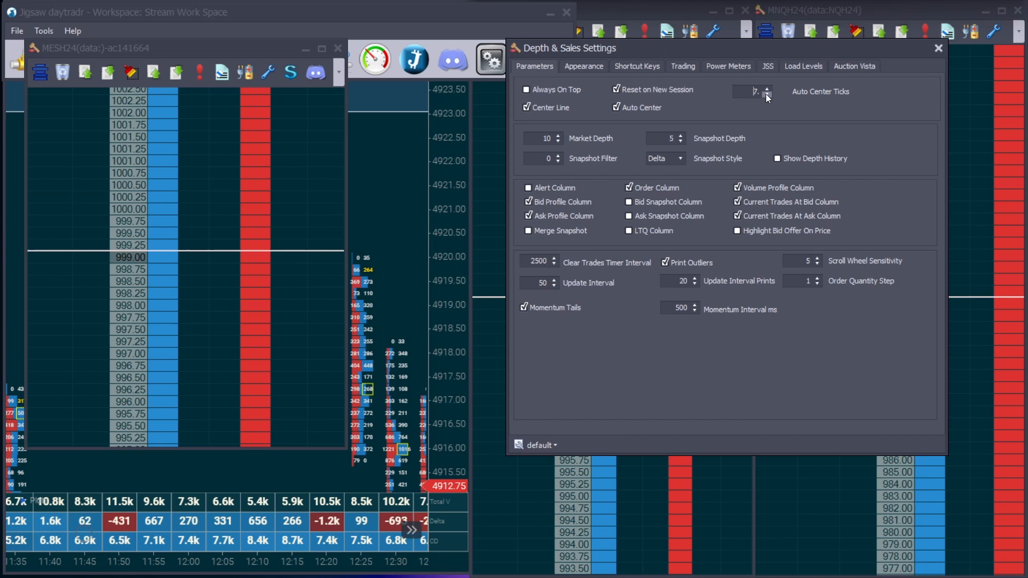
pyautogui.click(767, 95)
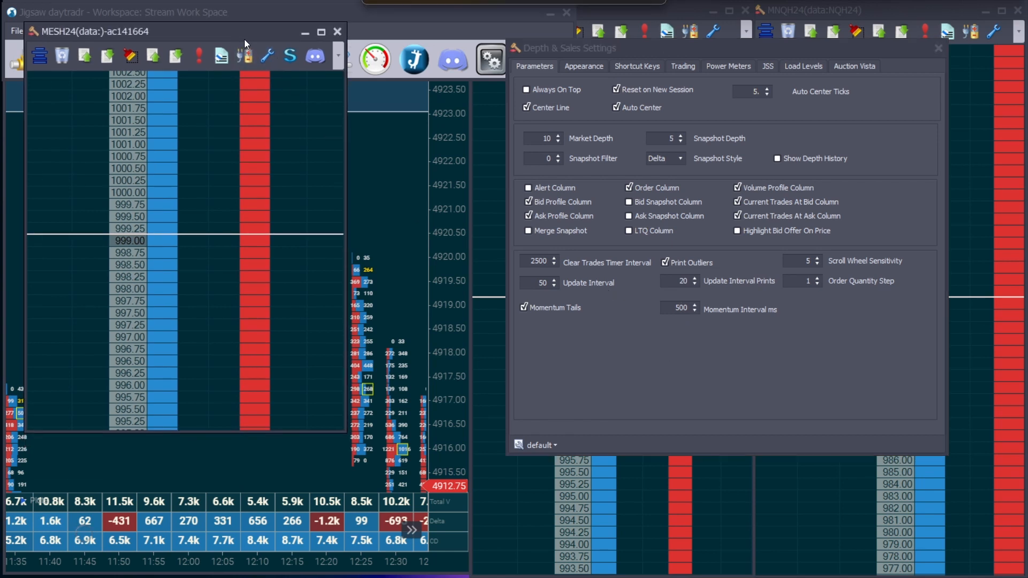
pyautogui.moveTo(184, 31); pyautogui.dragTo(184, 11)
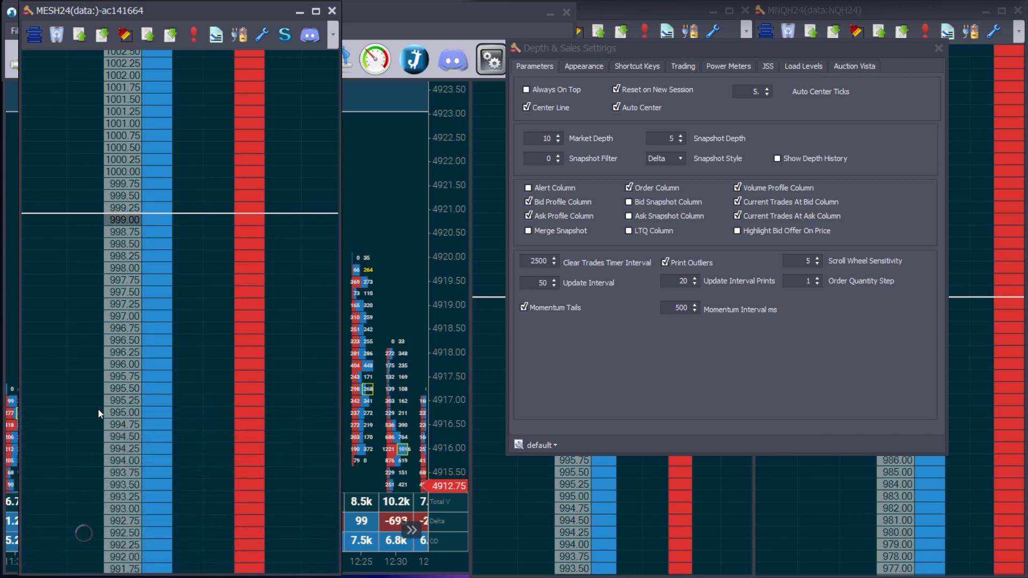
pyautogui.click(936, 47)
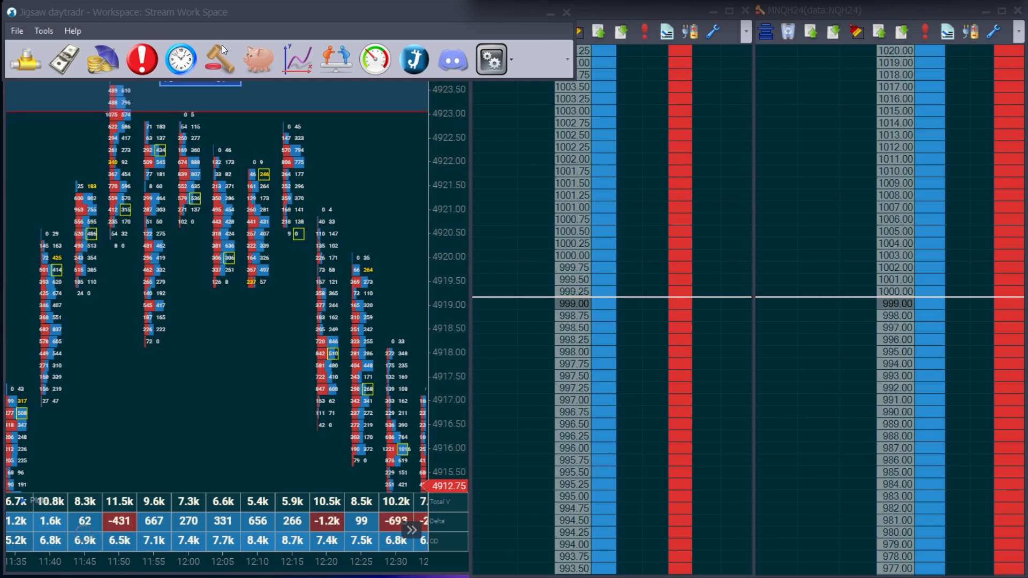
# Open a CQG DOM for NQH24 with Cross Inst kept for MNQH24.
pyautogui.click(497, 264)
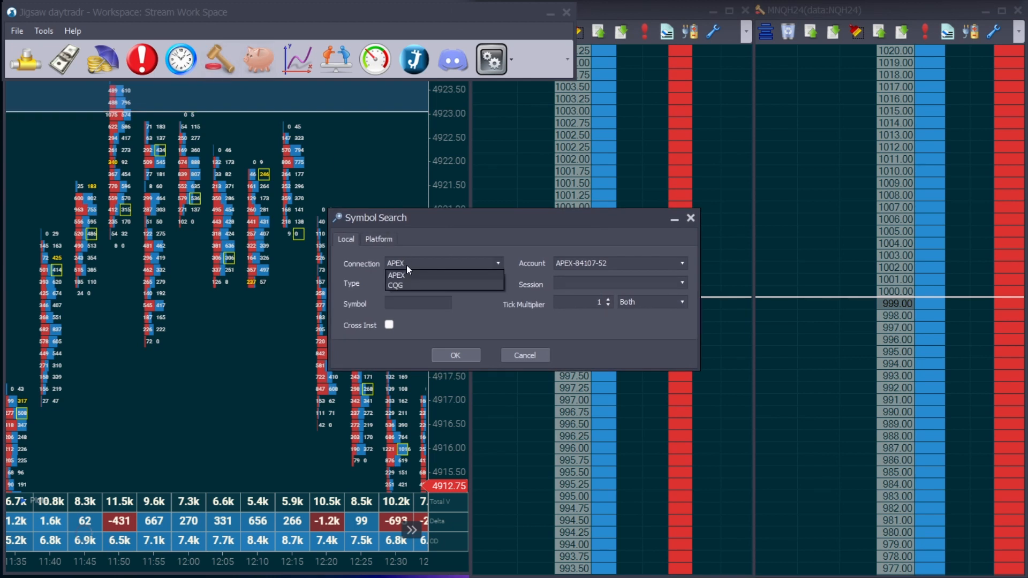
pyautogui.click(396, 285)
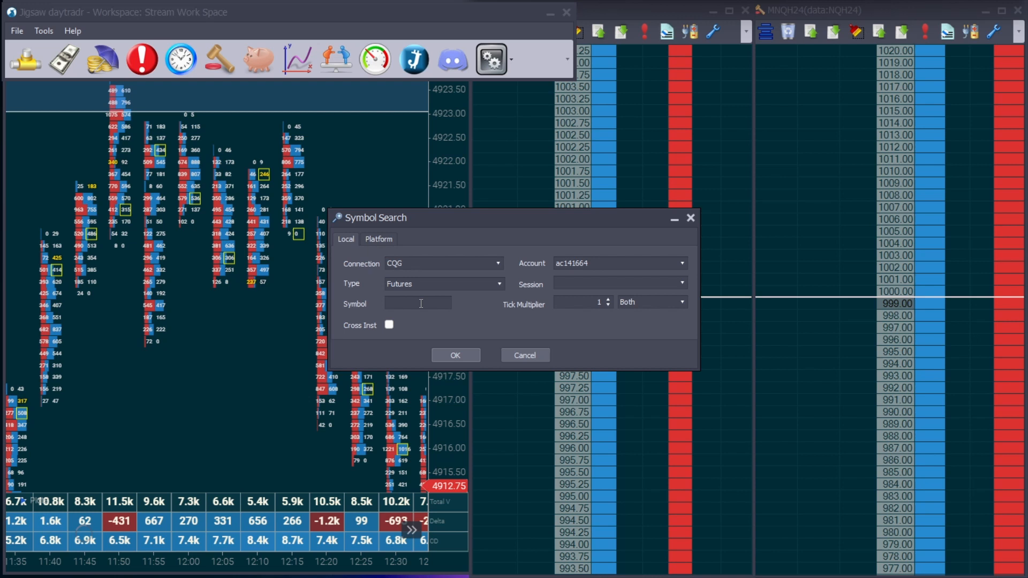
pyautogui.write('es')
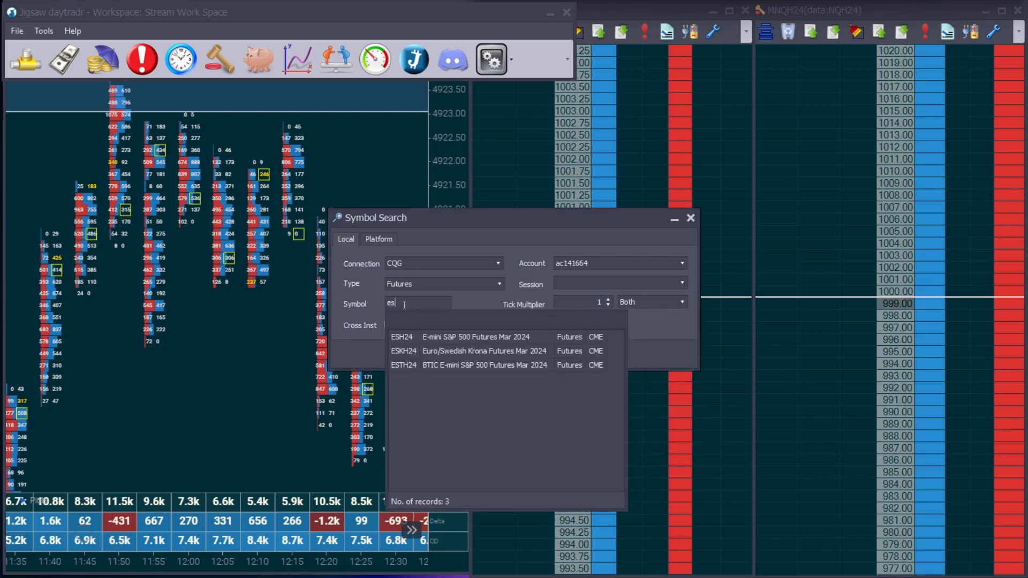
pyautogui.write('nq')
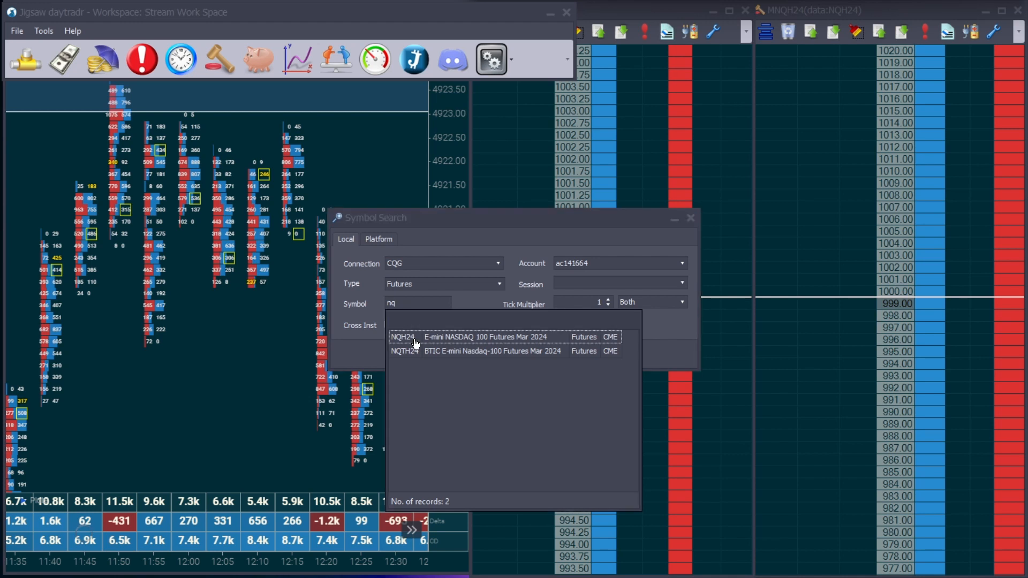
pyautogui.click(402, 337)
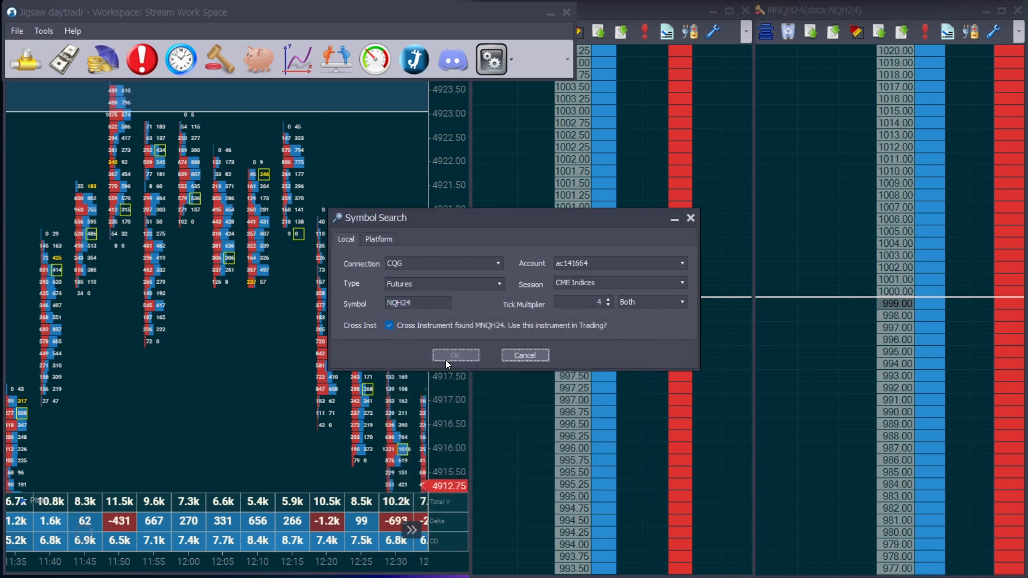
pyautogui.click(455, 355)
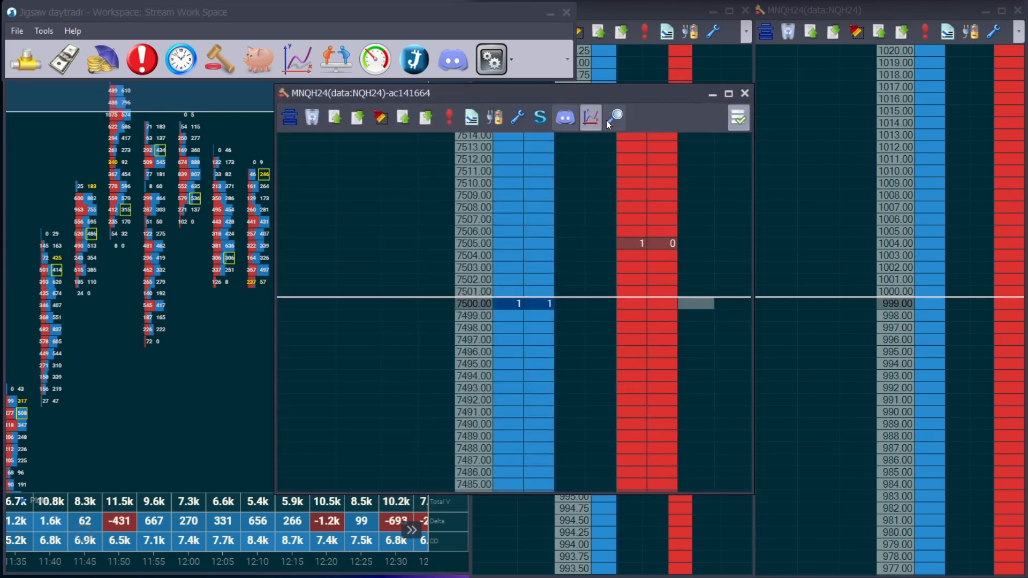
# Reconfirm NQH24 with CQG in the MNQH24 ladder's symbol search to load volume.
pyautogui.click(616, 117)
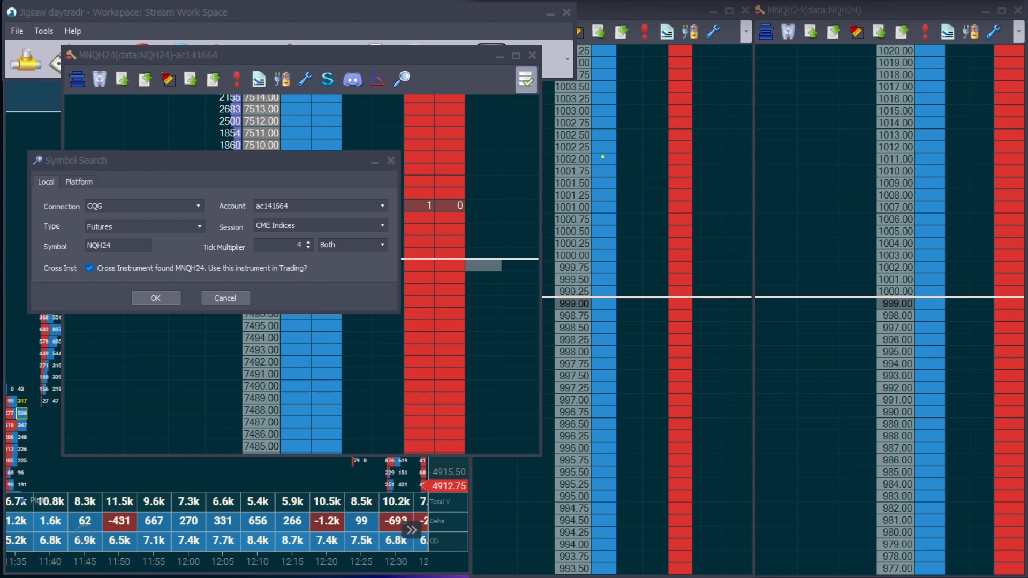
pyautogui.moveTo(213, 239)
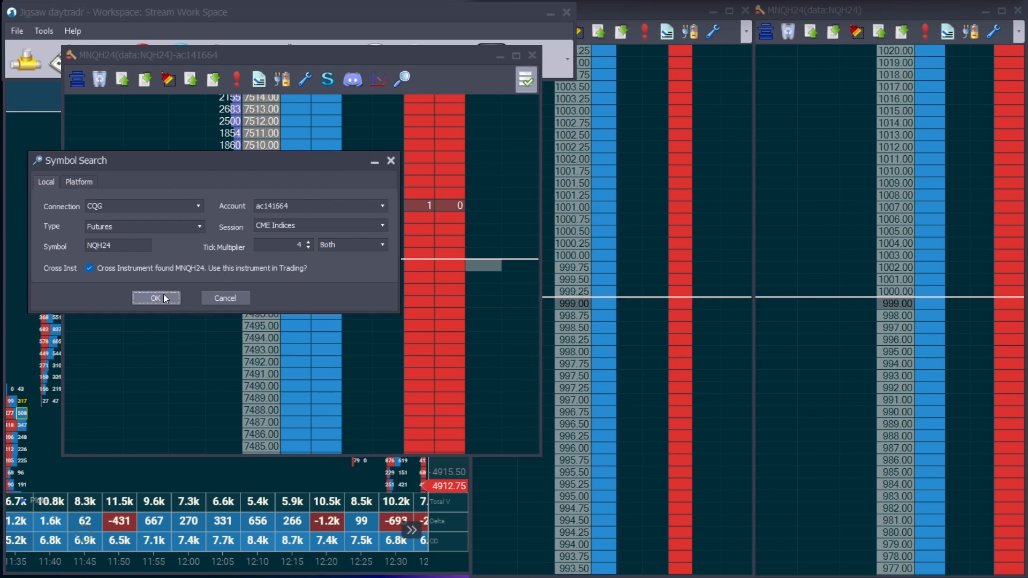
pyautogui.click(156, 298)
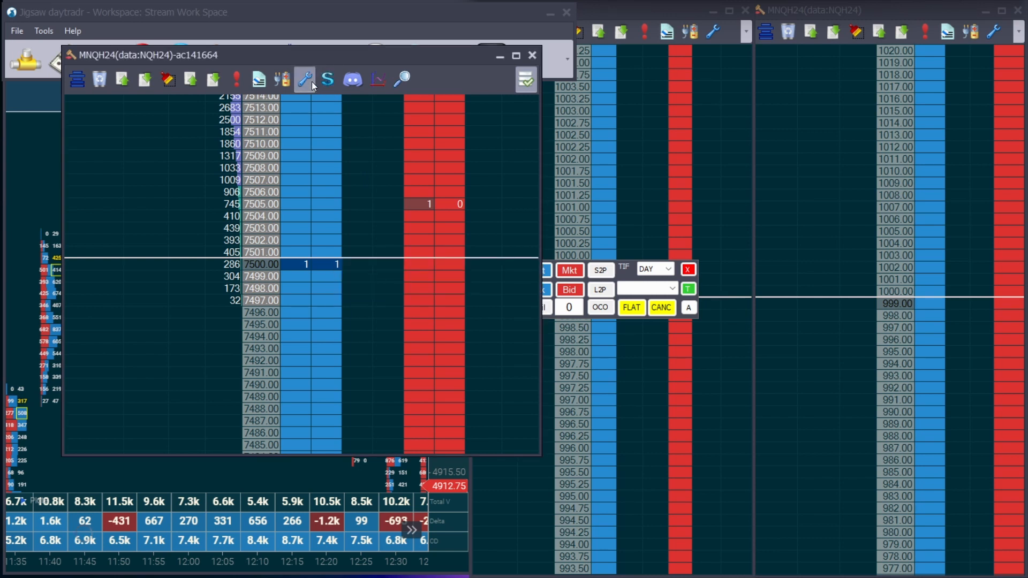
# Turn off the Bid/Ask Profile column in the MNQH24 ladder's Depth & Sales Settings.
pyautogui.click(305, 79)
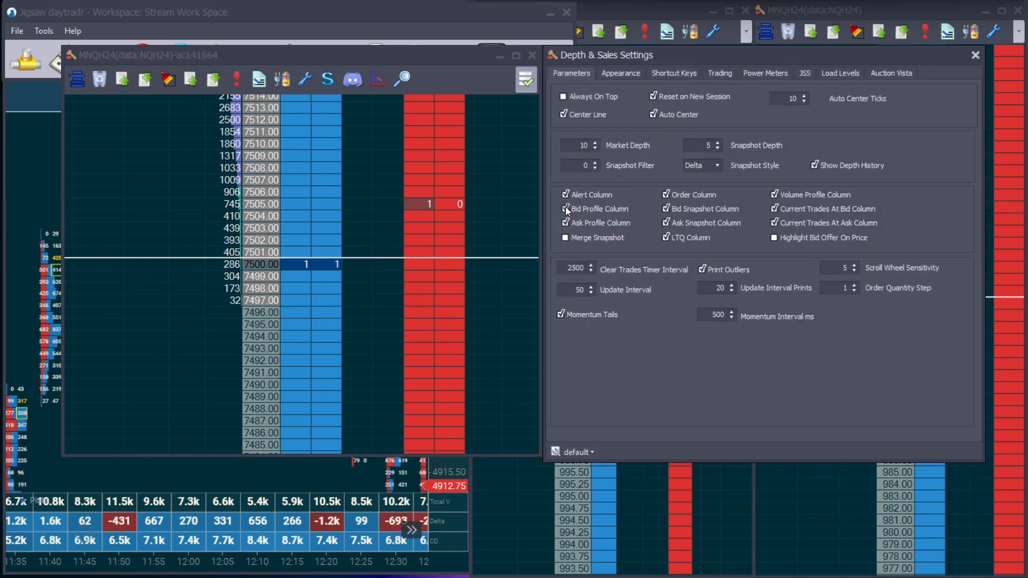
pyautogui.click(565, 209)
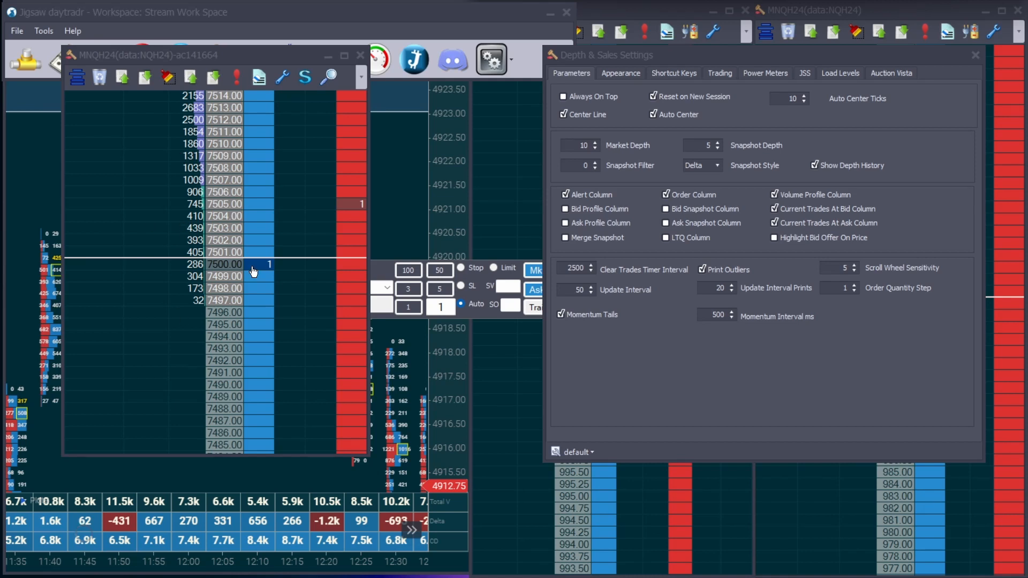
pyautogui.moveTo(307, 163)
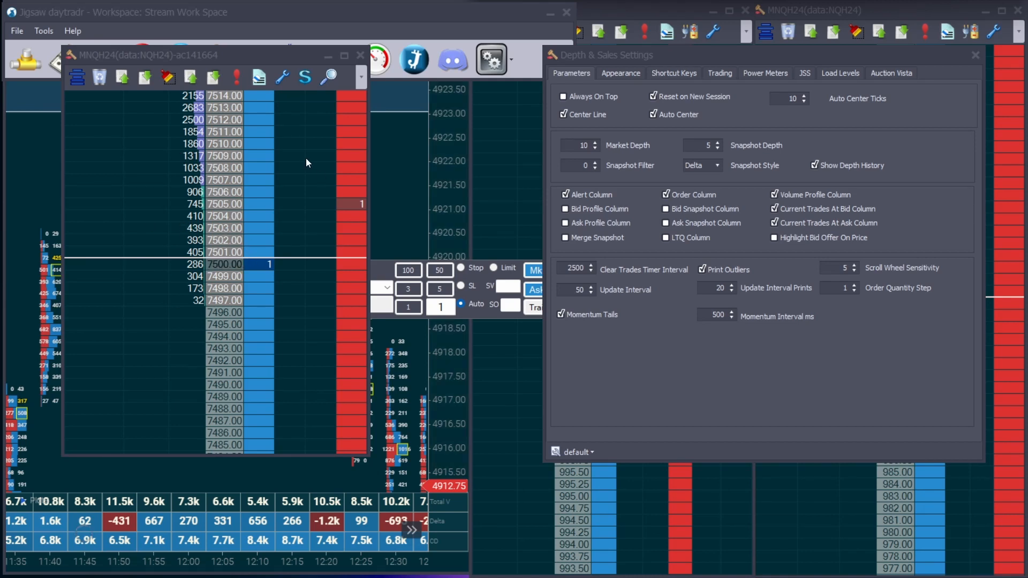
pyautogui.moveTo(237, 295)
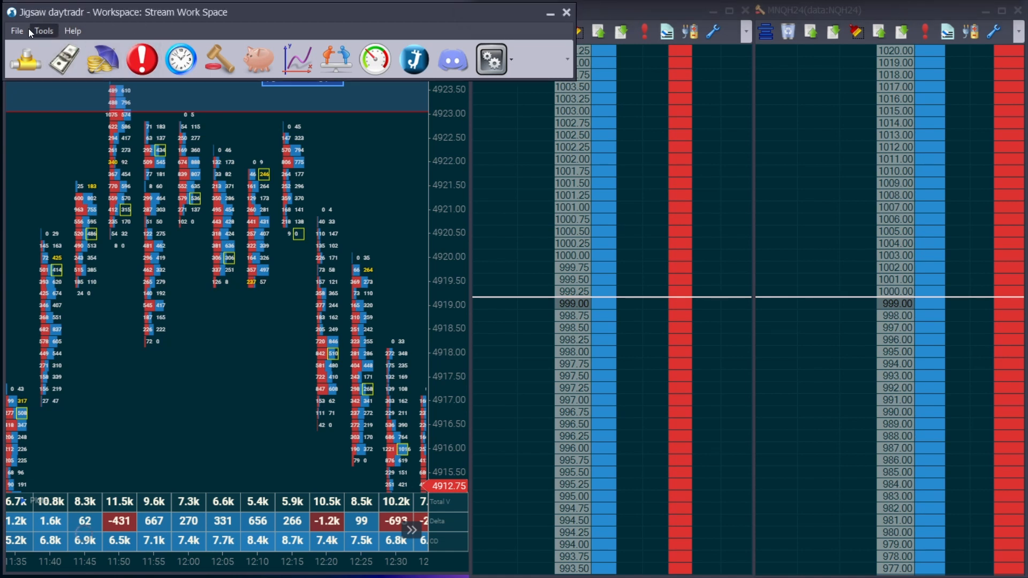
# Save the Stream Work Space workspace from its File menu.
pyautogui.click(16, 31)
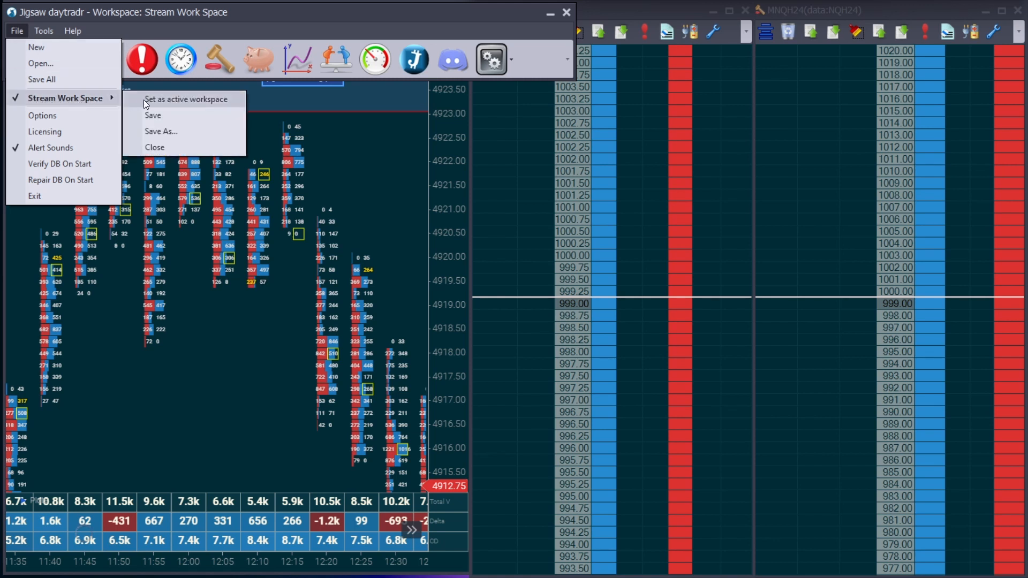
pyautogui.click(164, 119)
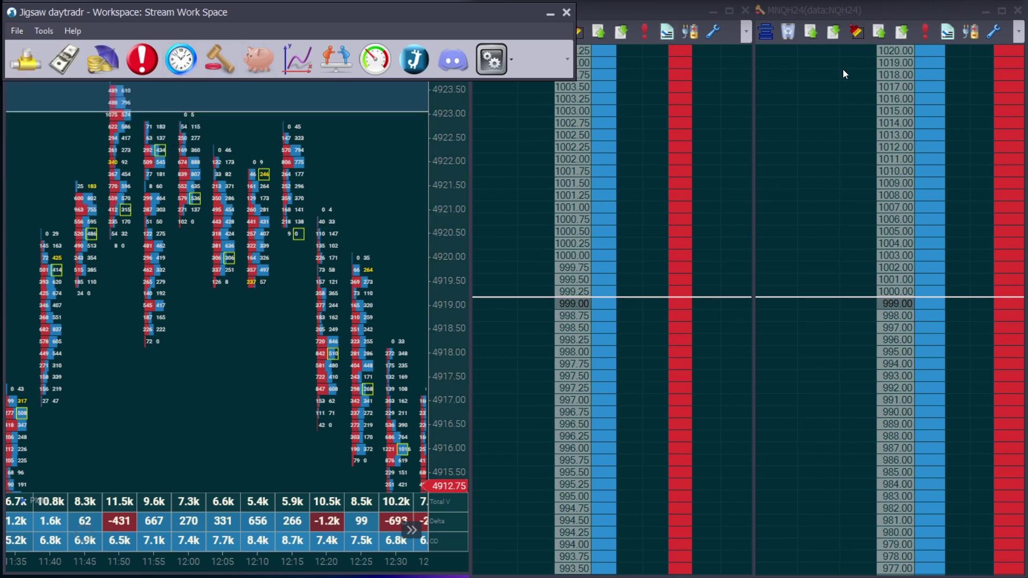
pyautogui.moveTo(535, 144)
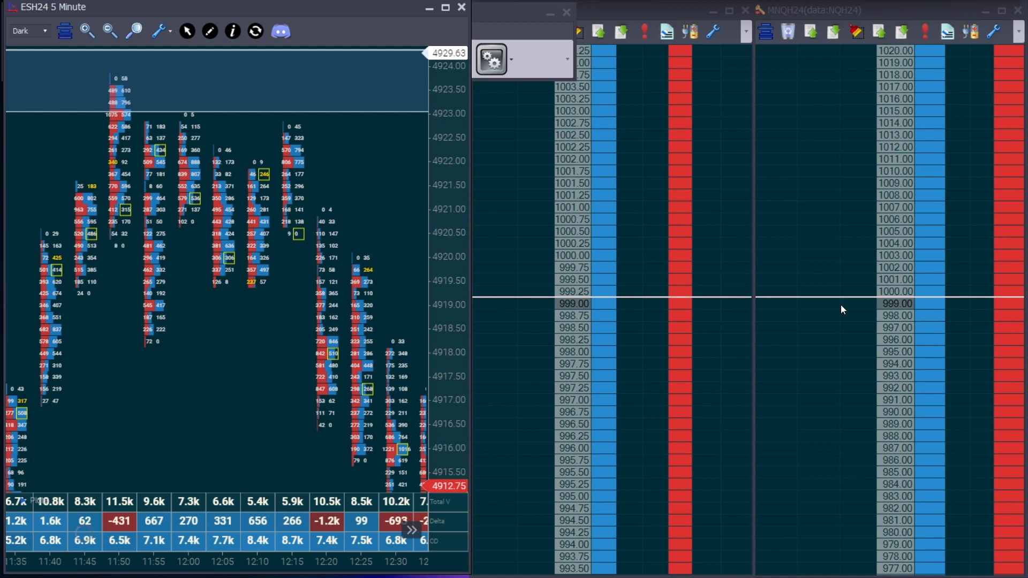
pyautogui.moveTo(443, 229)
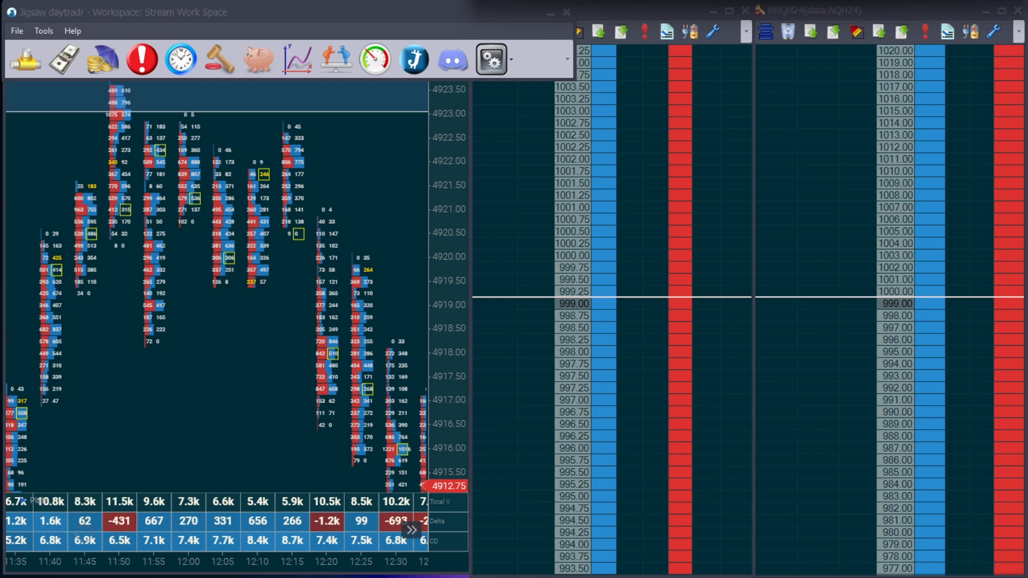
pyautogui.moveTo(84, 128)
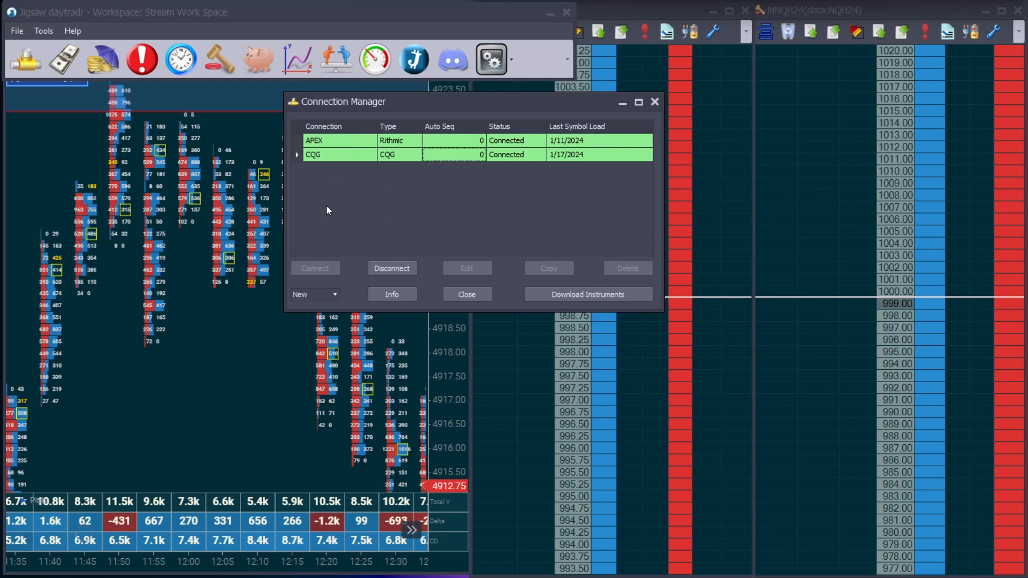
# Pick Rithmic from the New connection dropdown to get a blank configuration form.
pyautogui.click(314, 294)
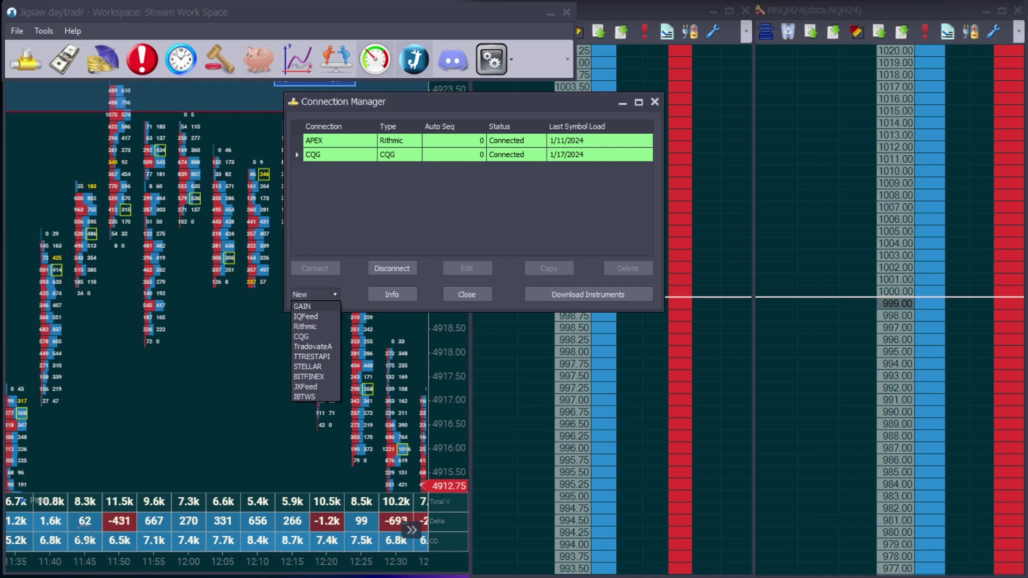
pyautogui.click(315, 294)
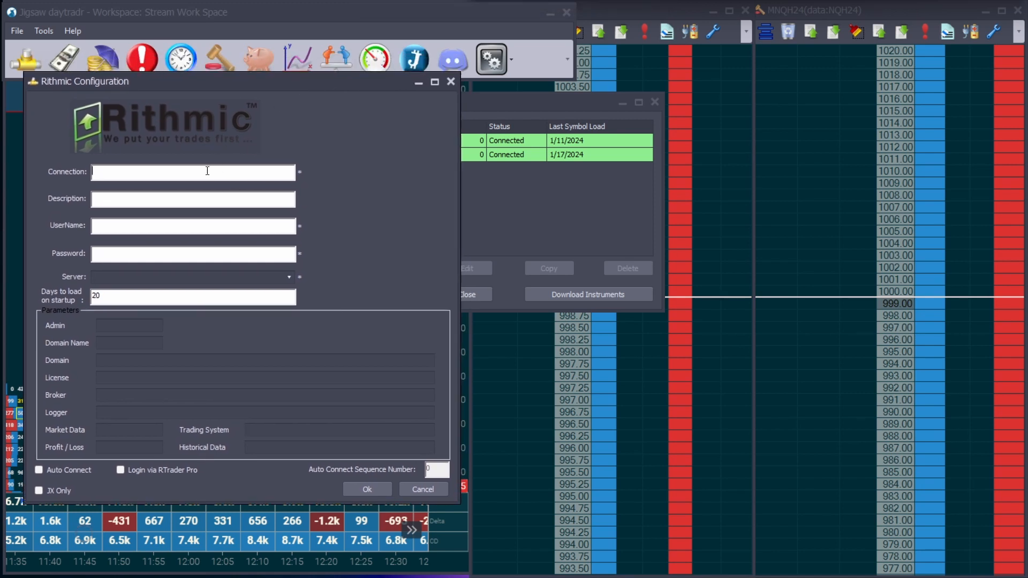
pyautogui.moveTo(197, 171)
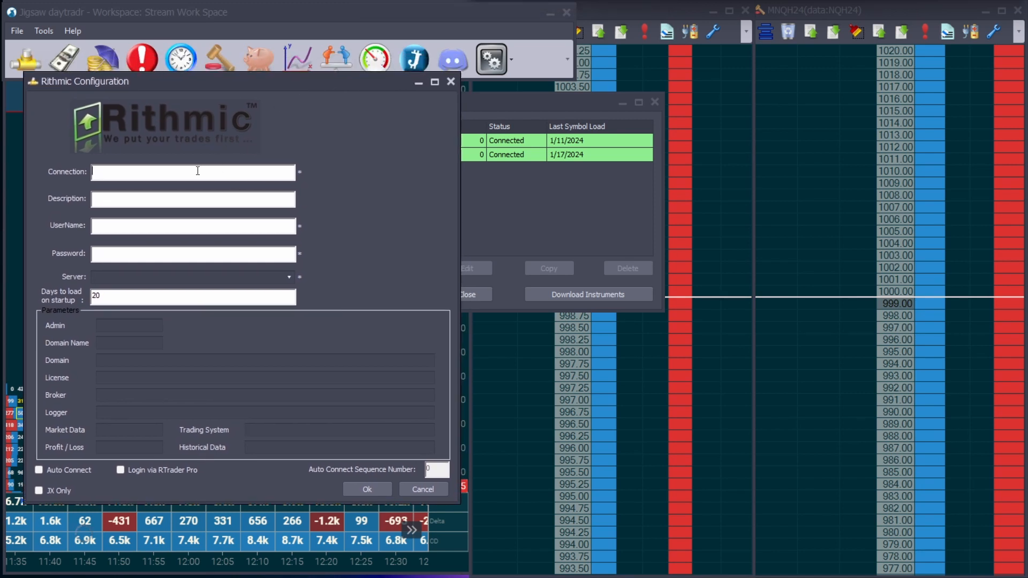
# Enter connection name 'rhithmic', description 'Apex', username 'apex' and a password.
pyautogui.write('rhithic')
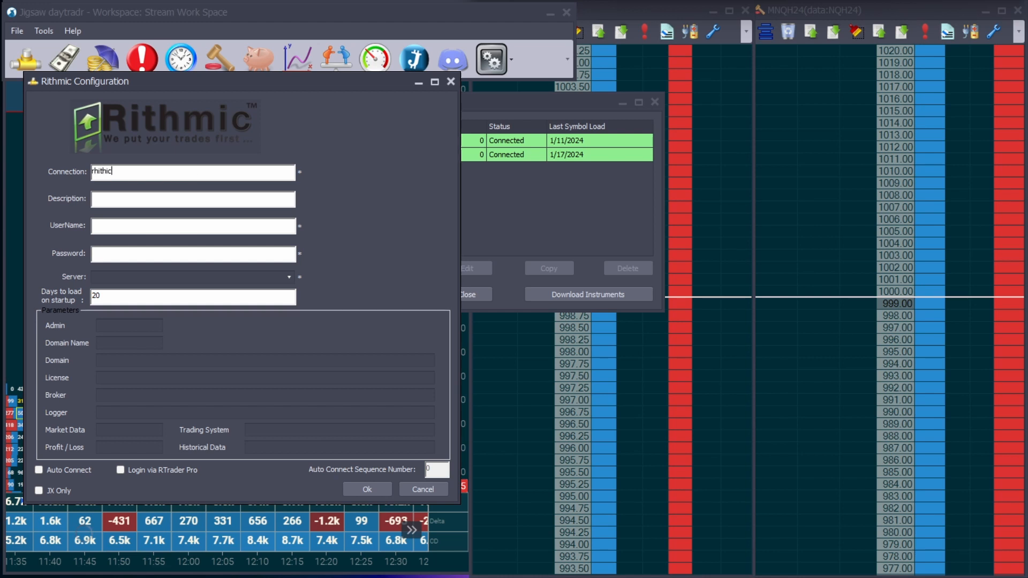
pyautogui.press('Backspace')
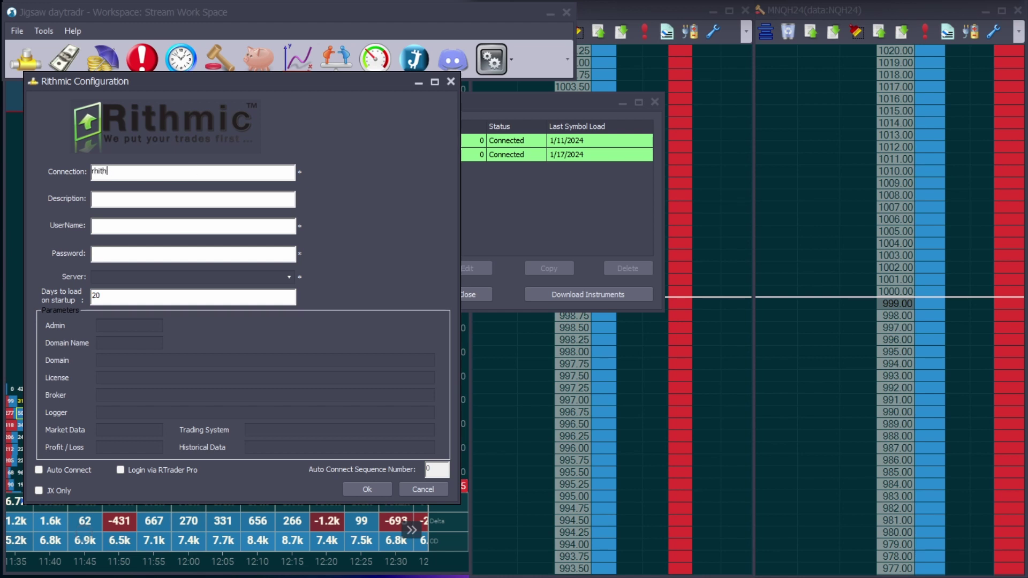
pyautogui.write('mic')
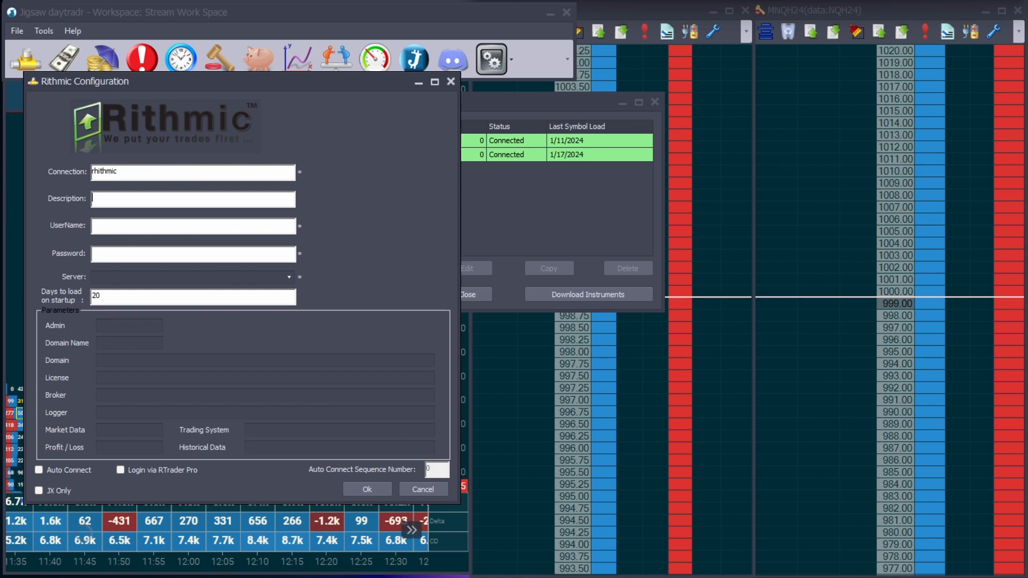
pyautogui.write('Apex')
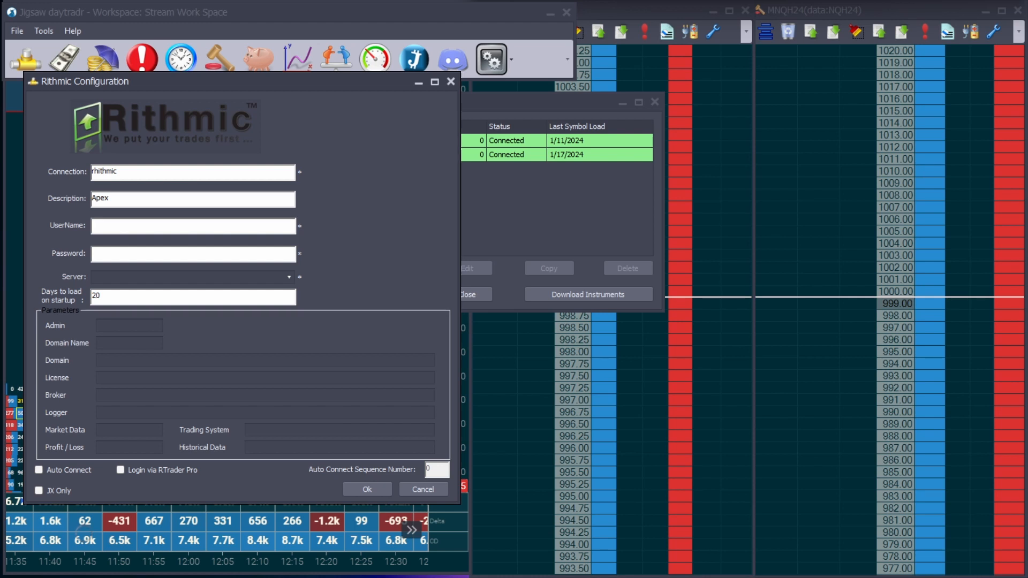
pyautogui.write('apes')
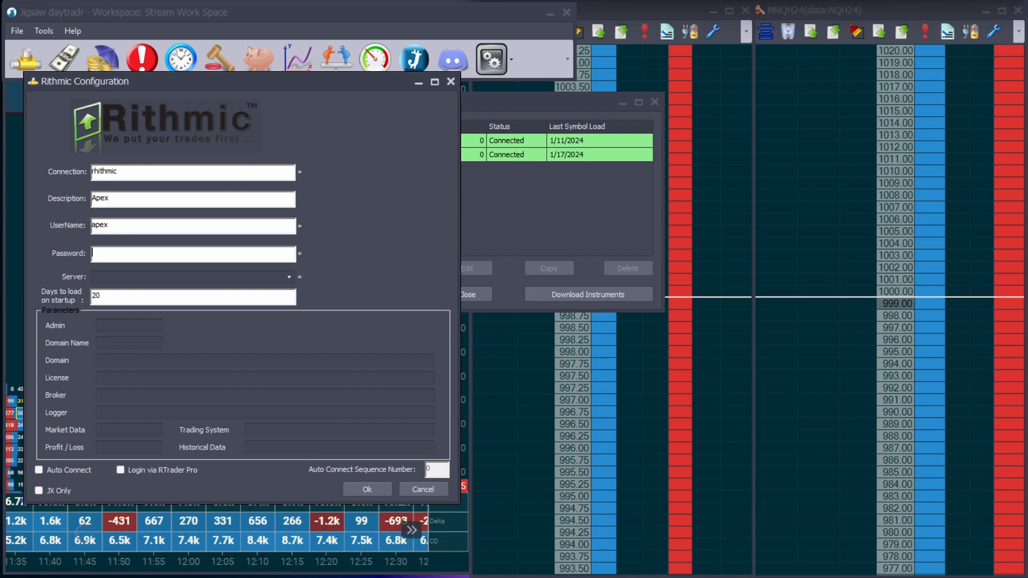
pyautogui.write('*')
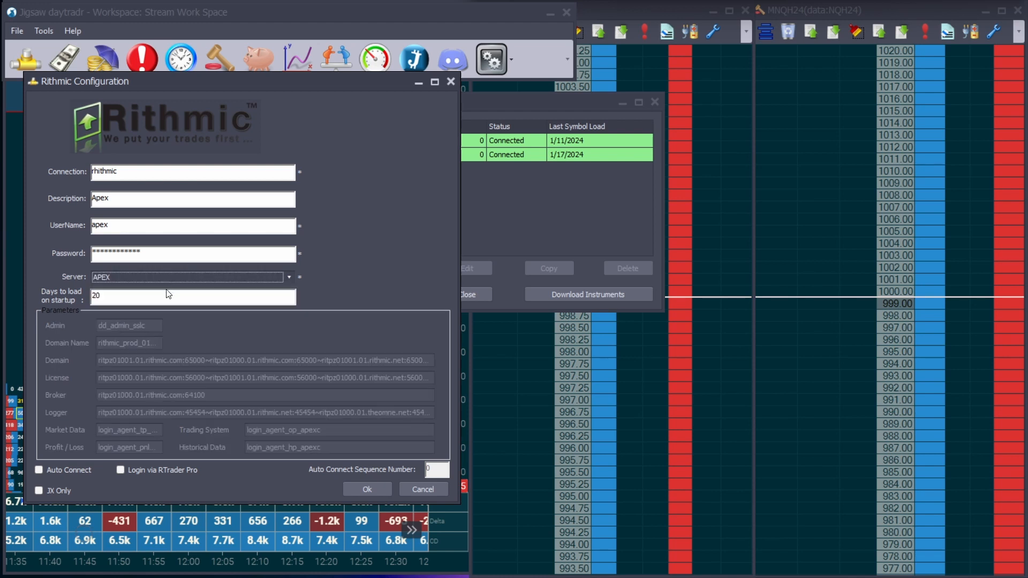
# Select the Topstep Combine server and enable Auto Connect and Login via RTrader Pro.
pyautogui.click(288, 277)
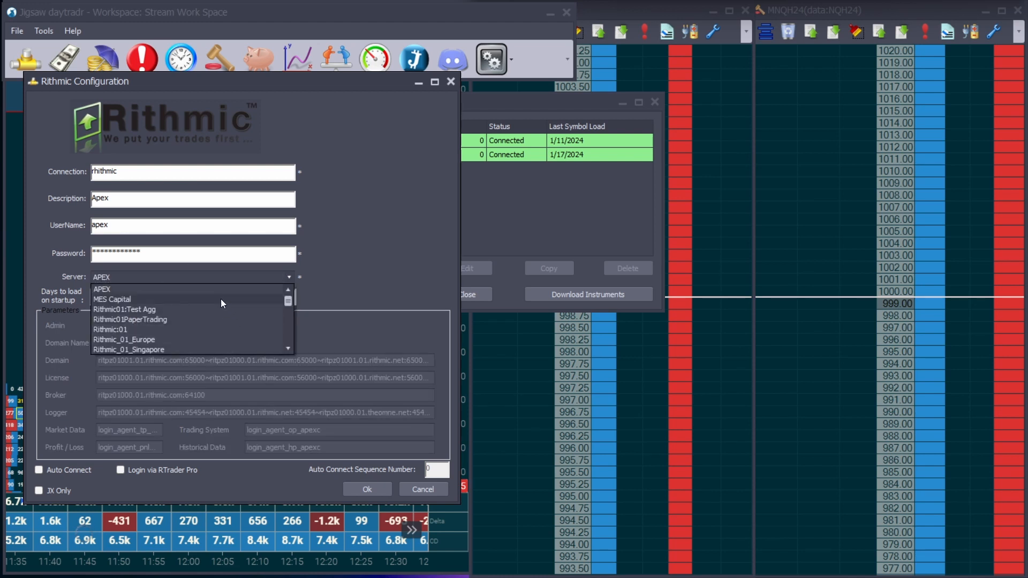
pyautogui.click(101, 289)
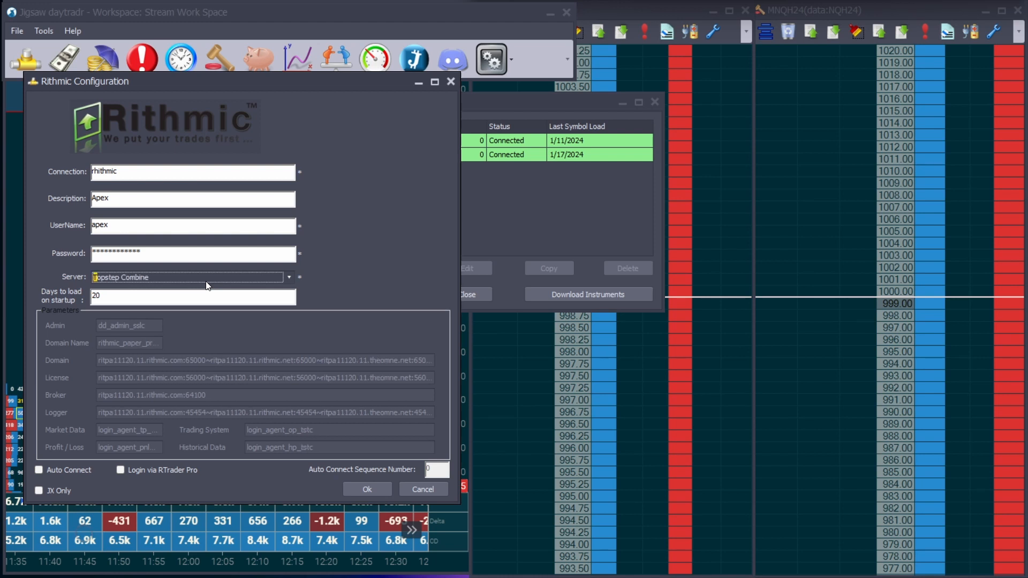
pyautogui.moveTo(163, 286)
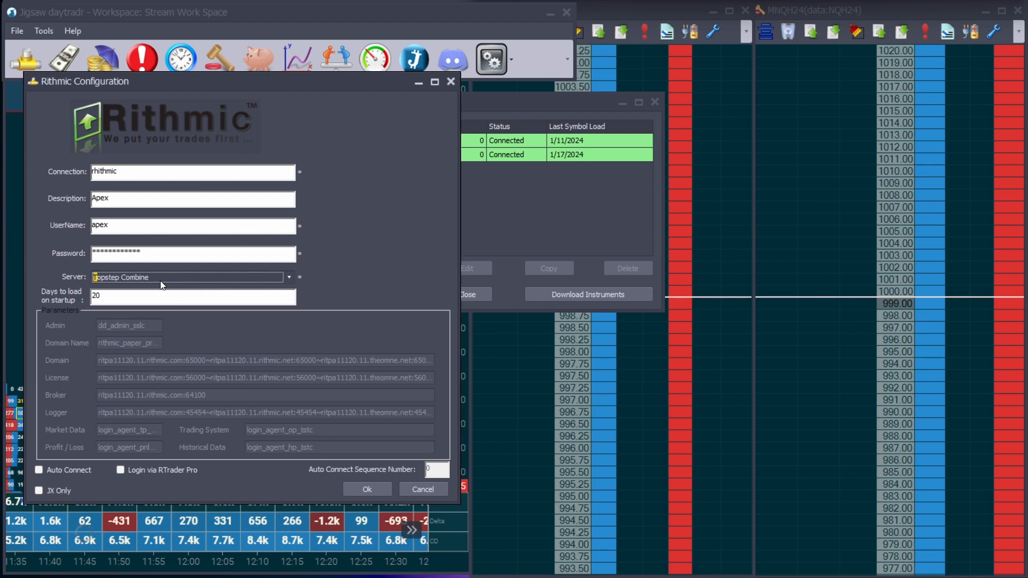
pyautogui.moveTo(81, 301)
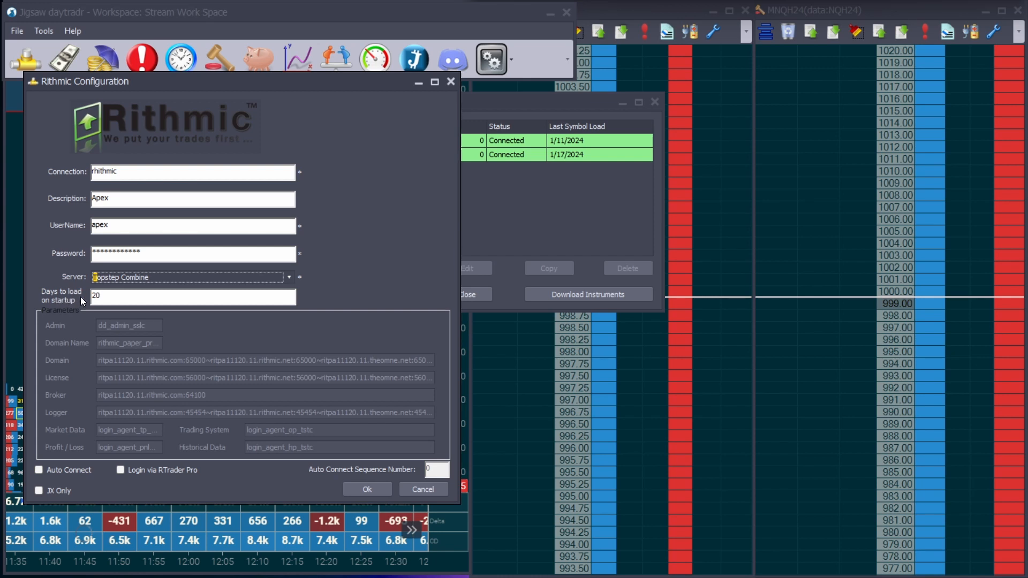
pyautogui.moveTo(129, 498)
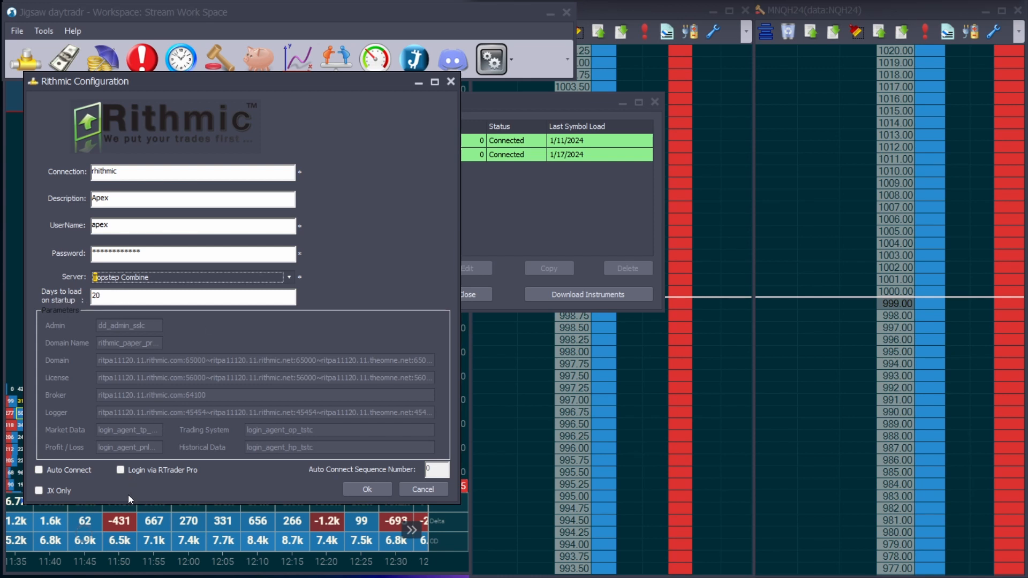
pyautogui.click(38, 470)
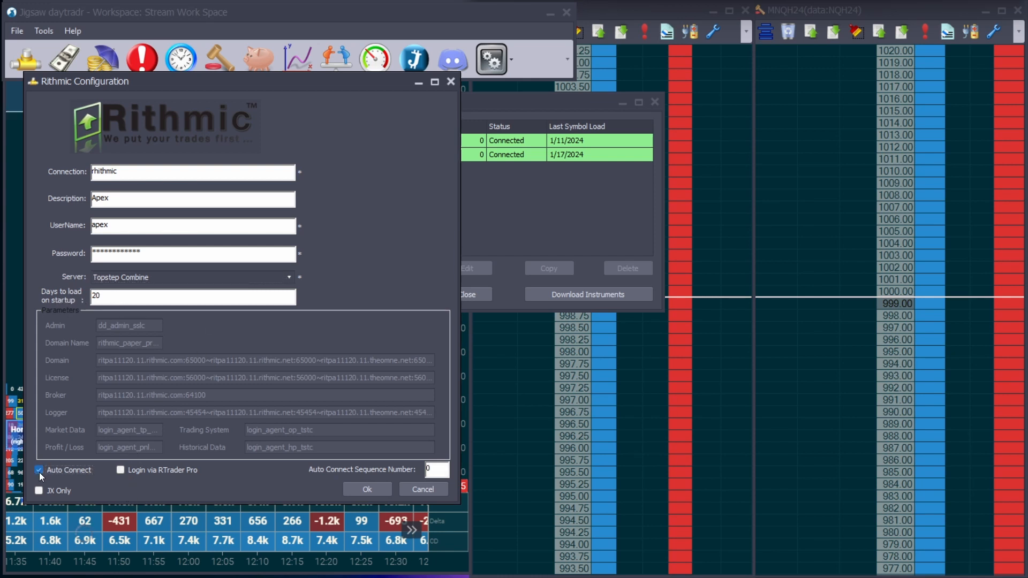
pyautogui.click(119, 470)
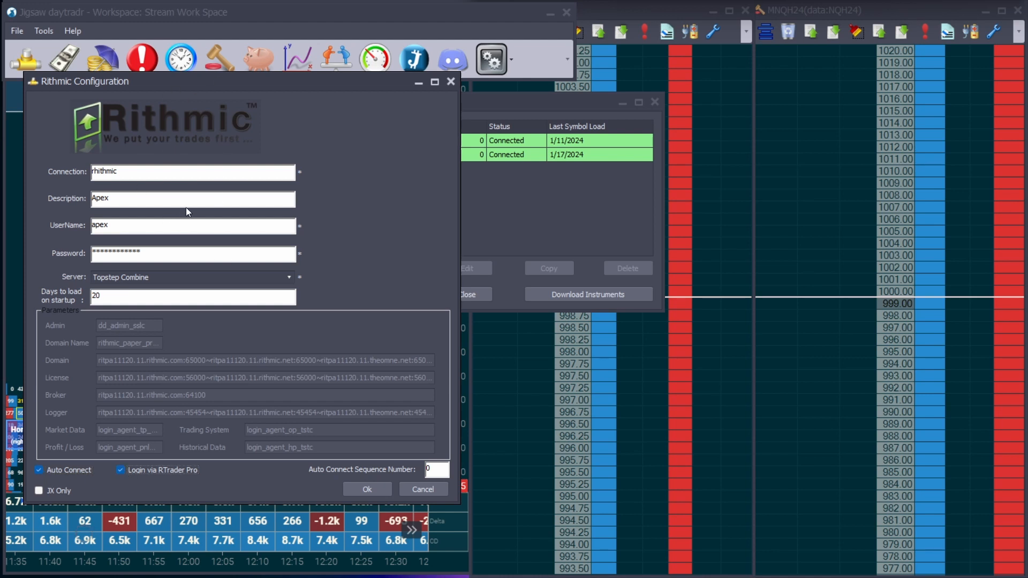
pyautogui.moveTo(206, 441)
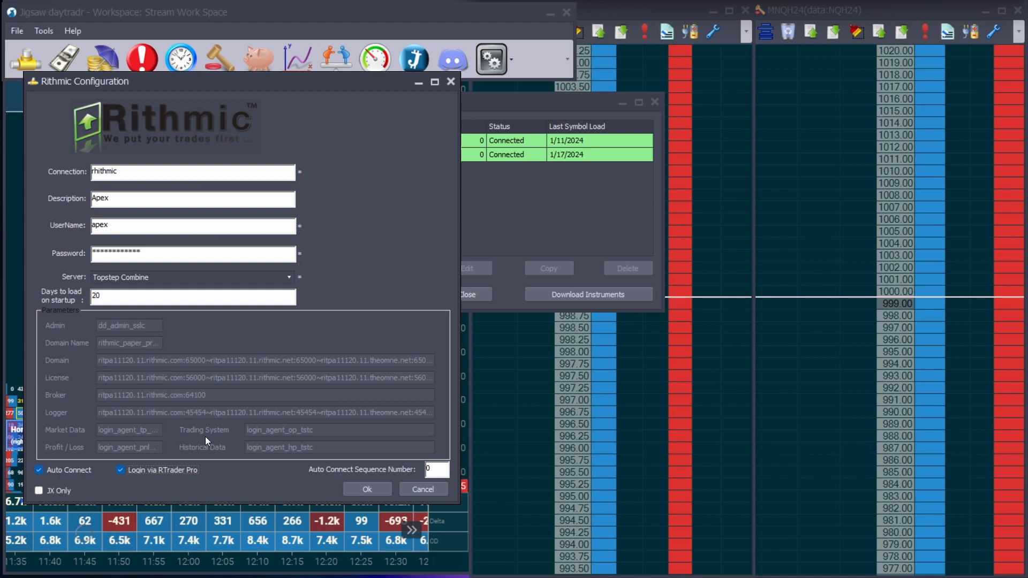
pyautogui.moveTo(302, 490)
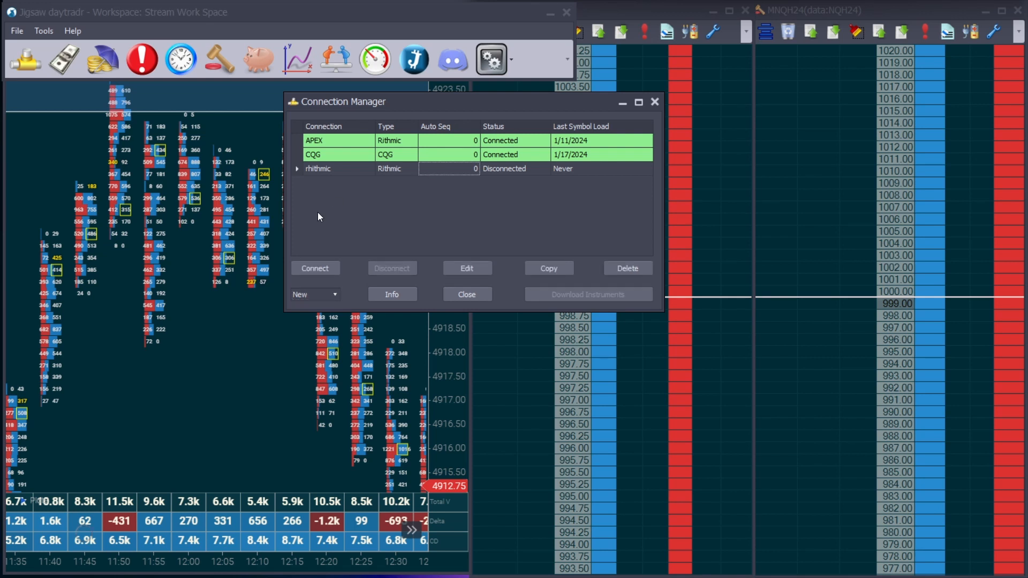
# Select the APEX connection, disconnect it, reconnect it, then click its row again.
pyautogui.click(330, 140)
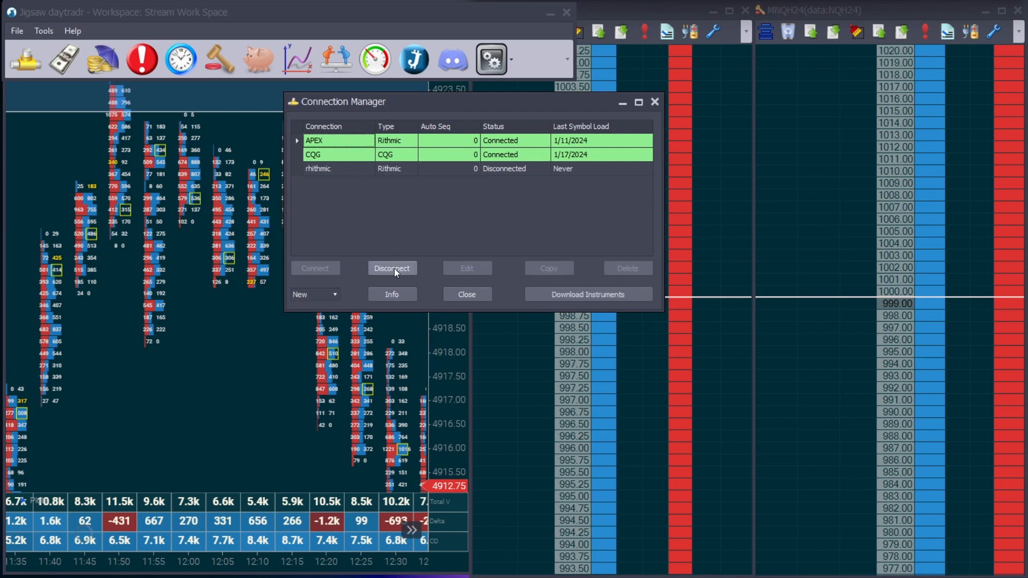
pyautogui.click(392, 268)
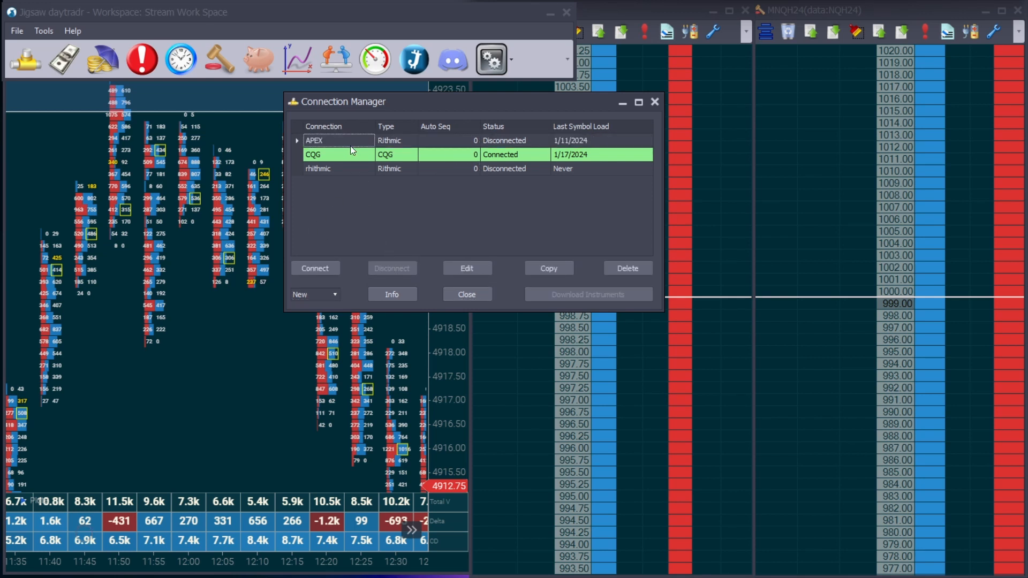
pyautogui.click(315, 268)
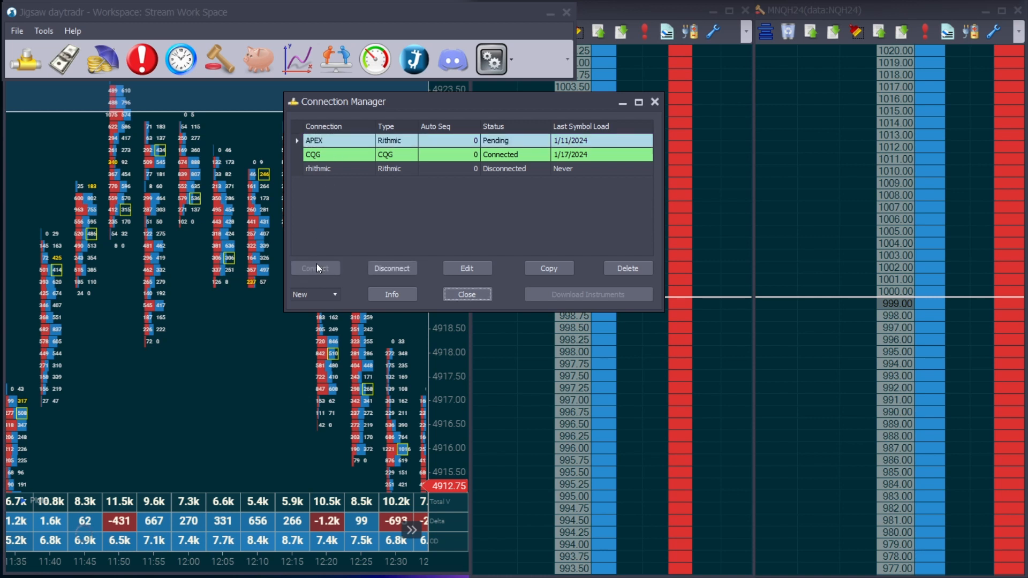
pyautogui.moveTo(486, 205)
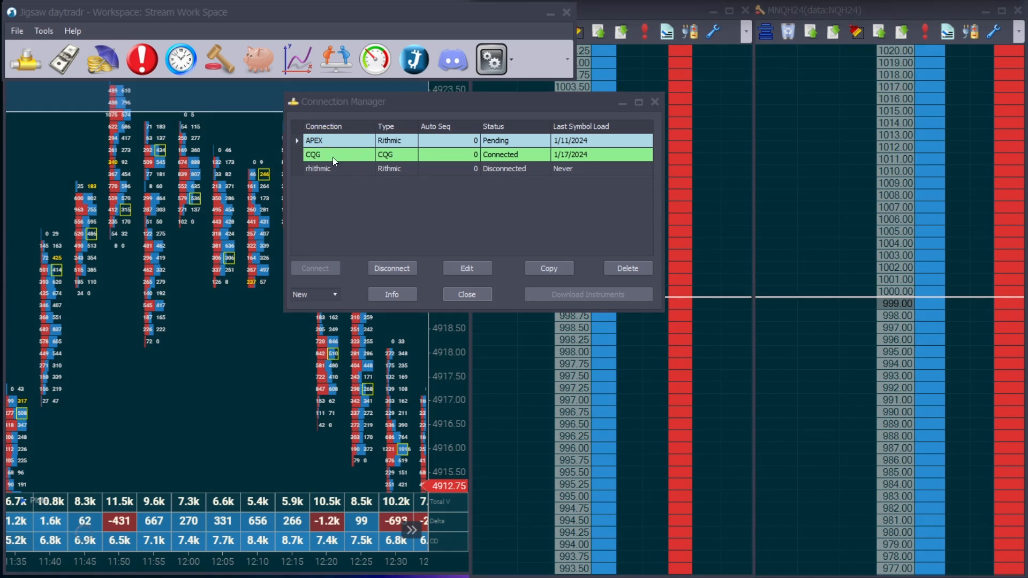
pyautogui.click(351, 141)
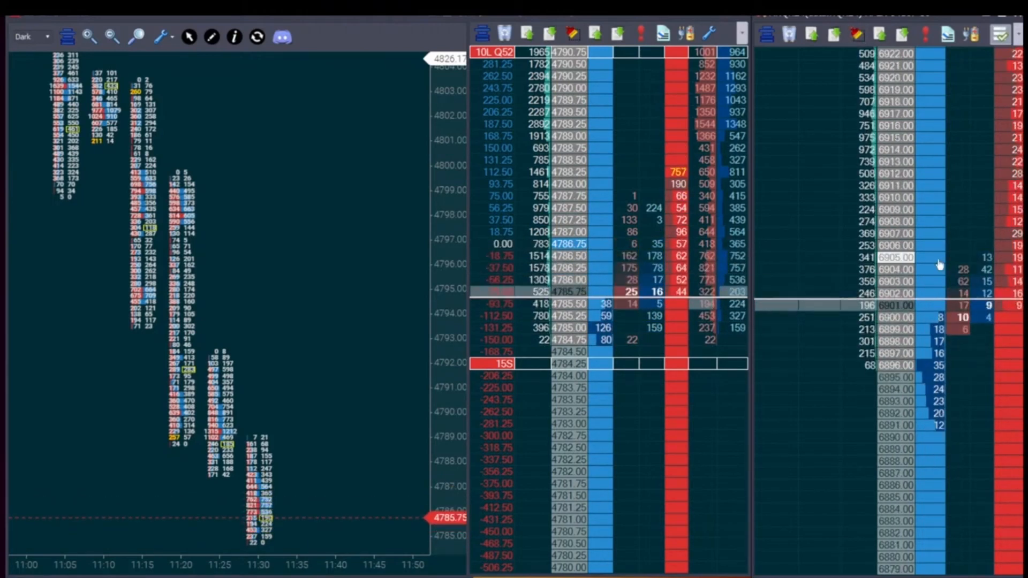
pyautogui.click(483, 31)
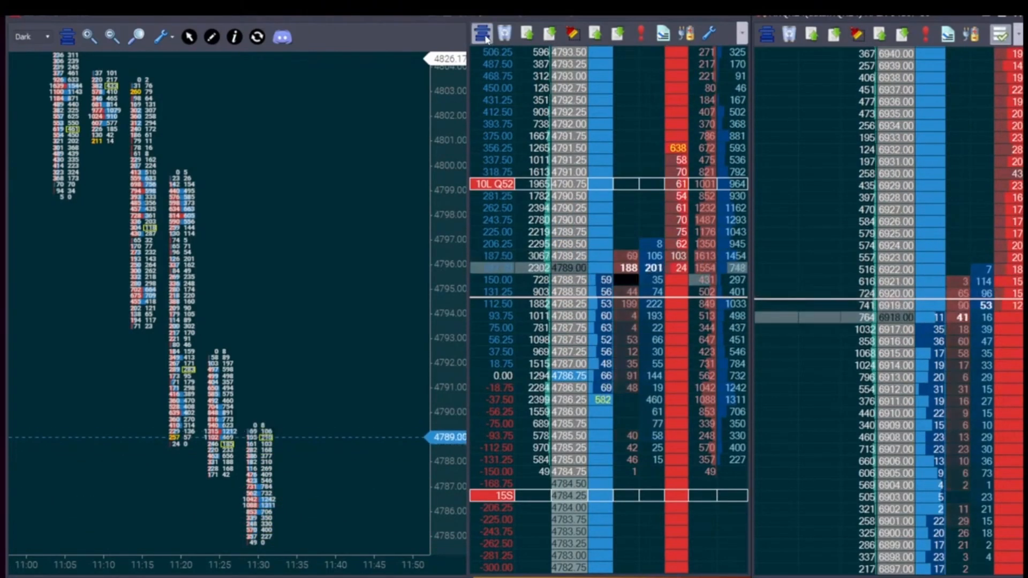